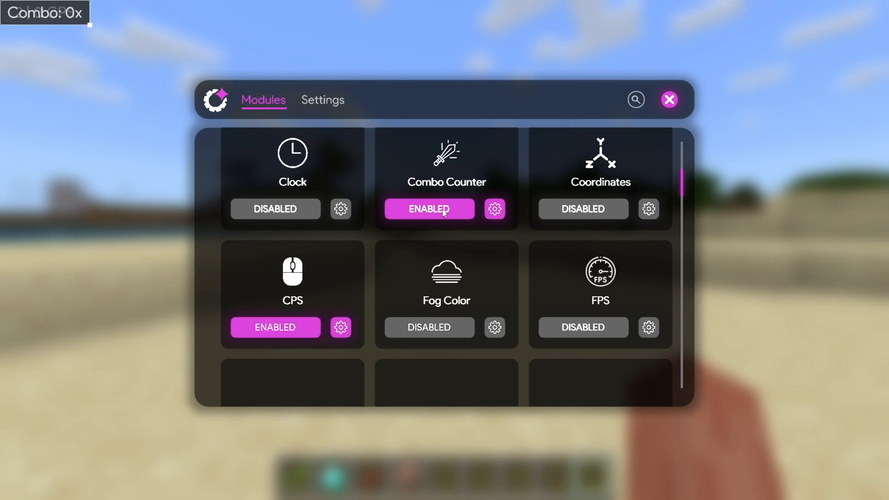
# Step: Download the Windows version of Lyra Client from the Lyra Network homepage
pyautogui.click(669, 99)
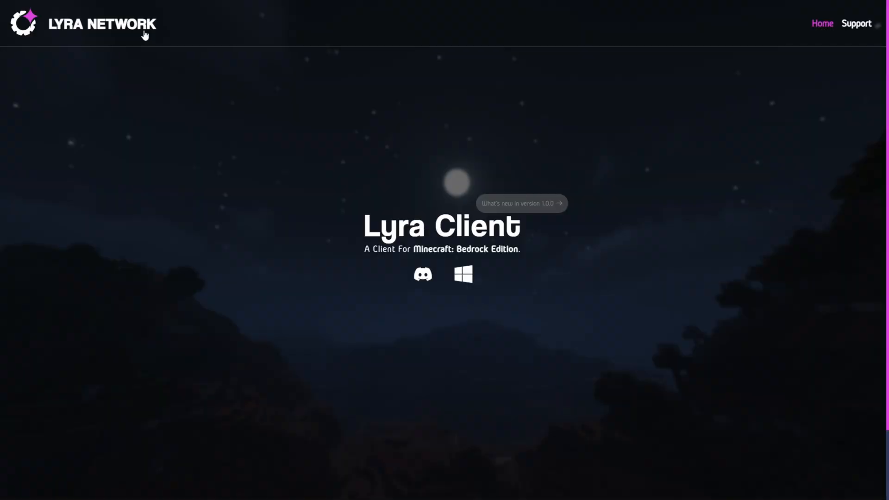
pyautogui.moveTo(173, 81)
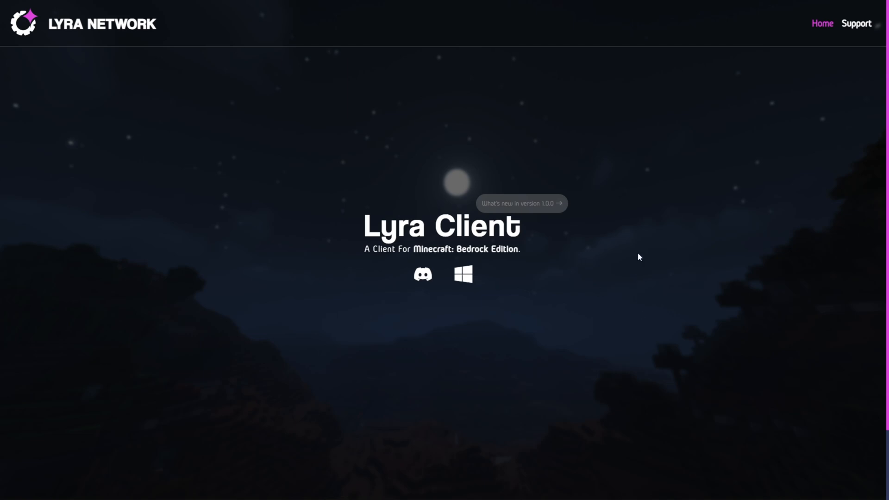
pyautogui.moveTo(572, 252)
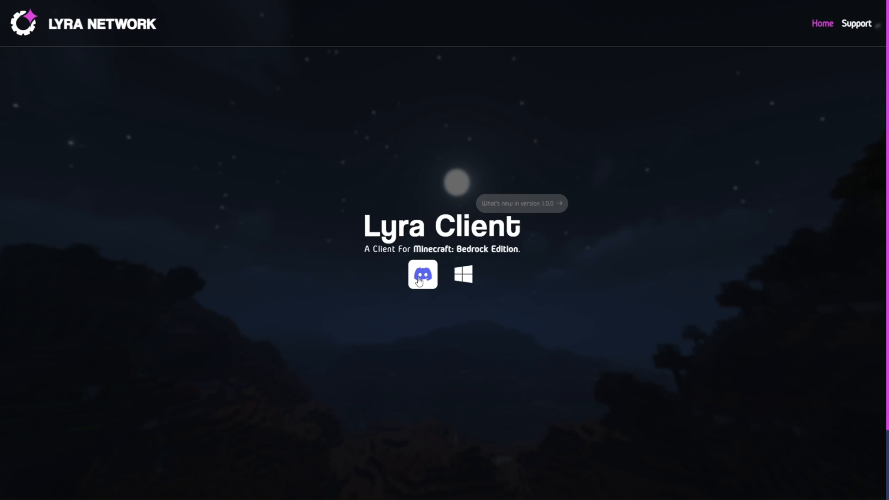
pyautogui.moveTo(616, 280)
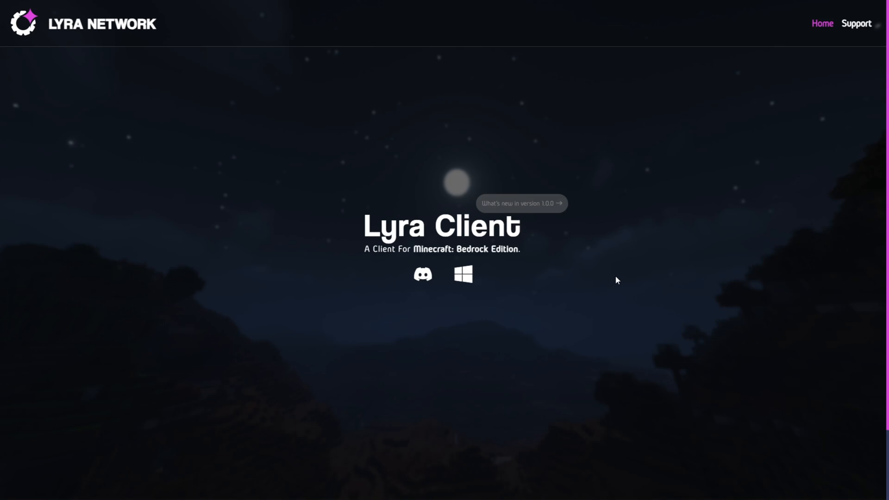
pyautogui.moveTo(463, 277)
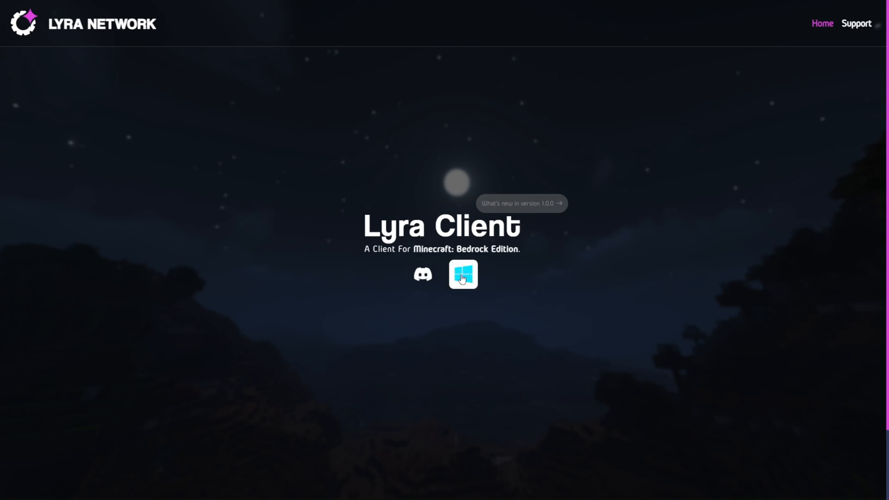
pyautogui.click(461, 274)
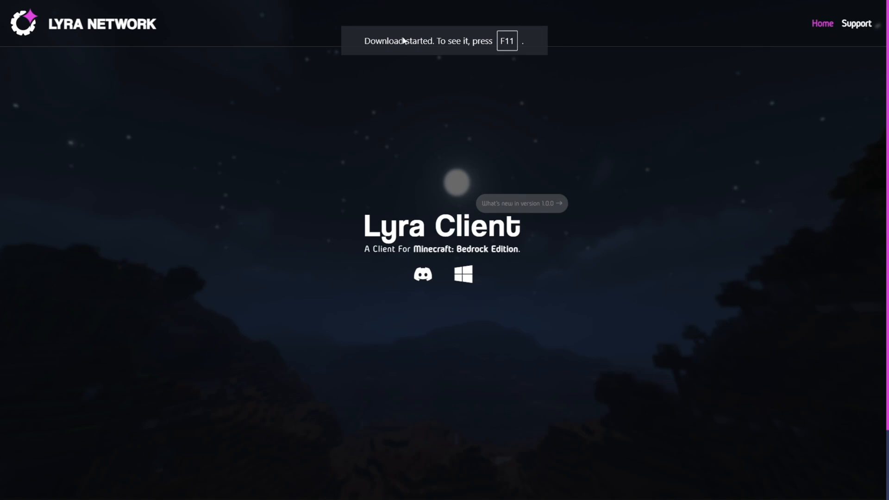
pyautogui.moveTo(555, 128)
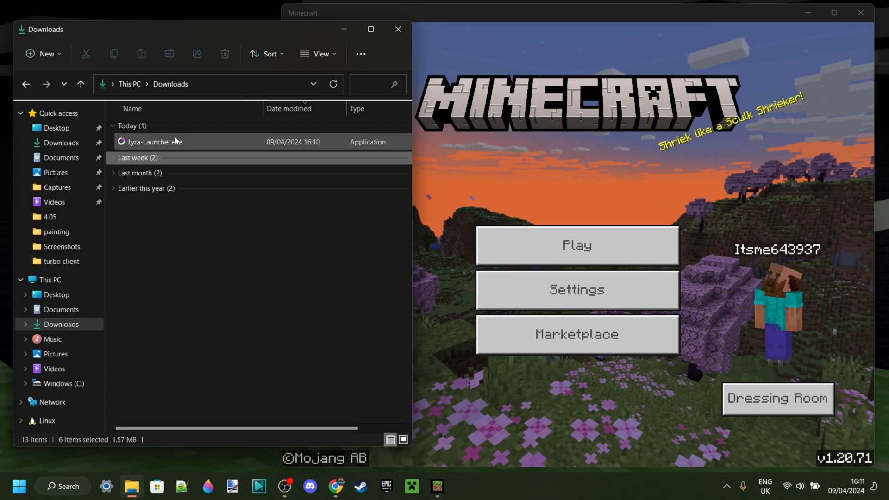
pyautogui.moveTo(152, 144)
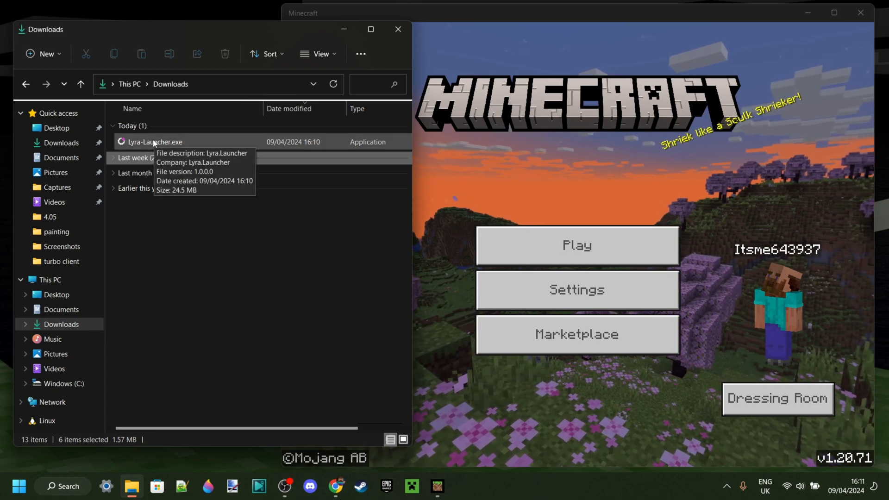
# Step: Run Lyra-Launcher.exe from Downloads, choosing More info and Run anyway in SmartScreen
pyautogui.doubleClick(155, 142)
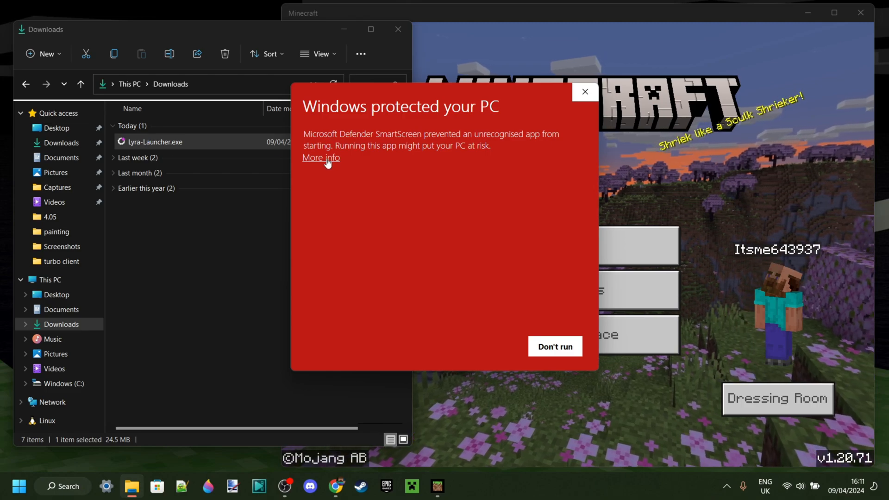
pyautogui.click(321, 157)
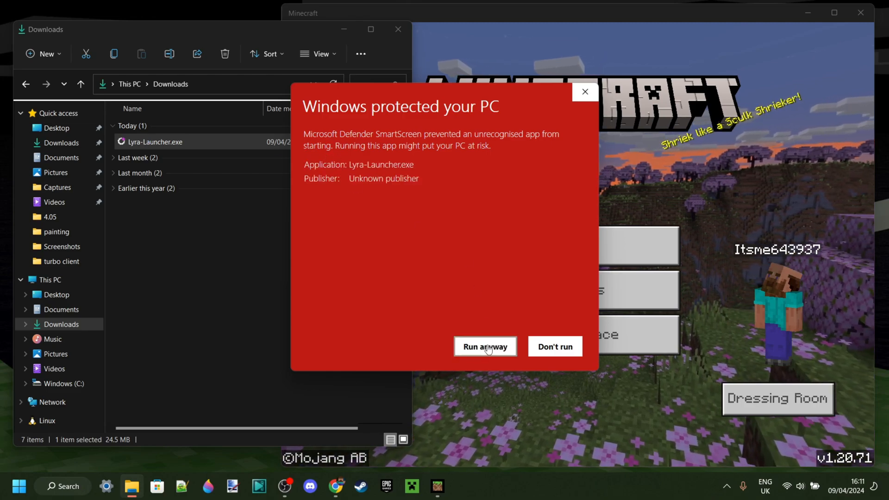
pyautogui.click(485, 346)
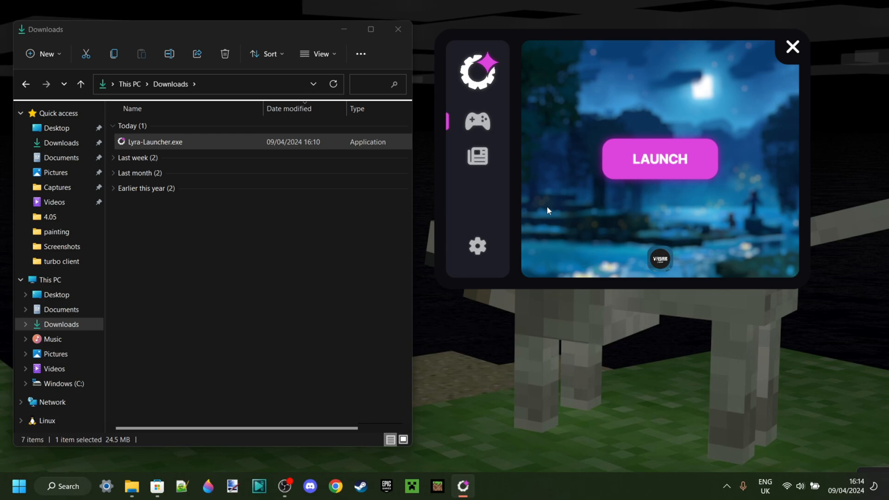
pyautogui.moveTo(537, 195)
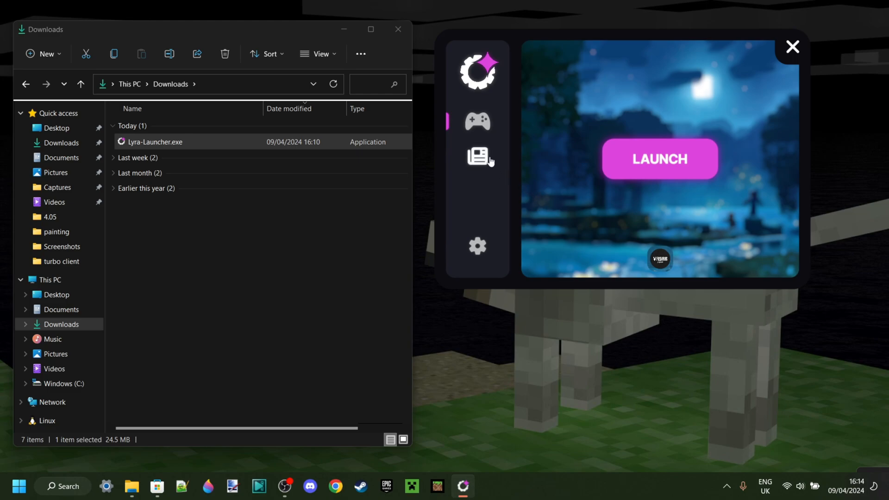
# Step: Show the launcher Newsfeed with its Beta Release, Developers and Discord posts
pyautogui.click(477, 156)
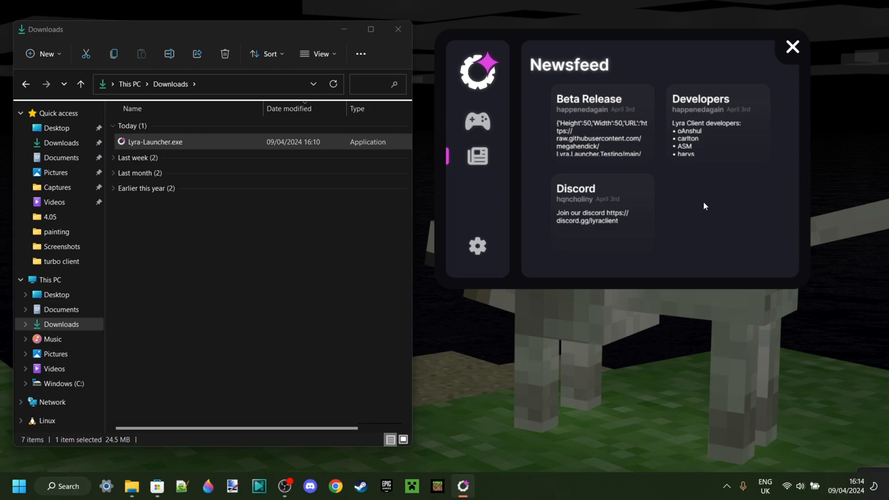
pyautogui.moveTo(710, 209)
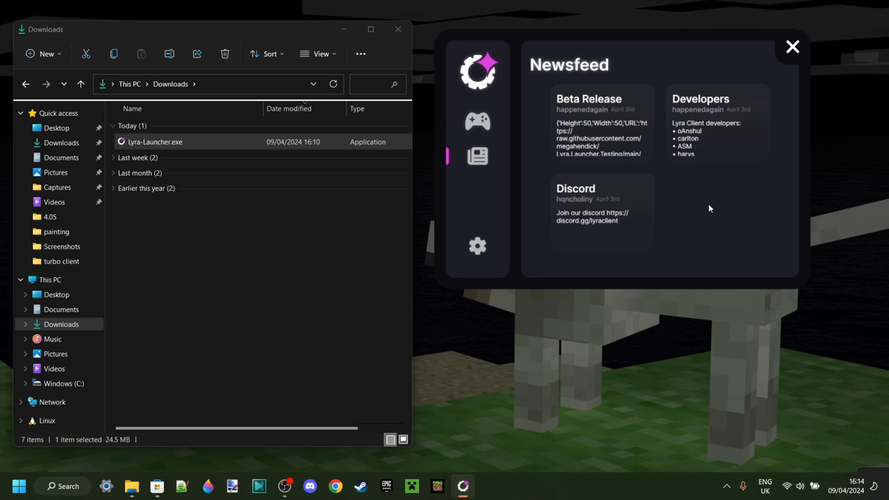
pyautogui.moveTo(483, 261)
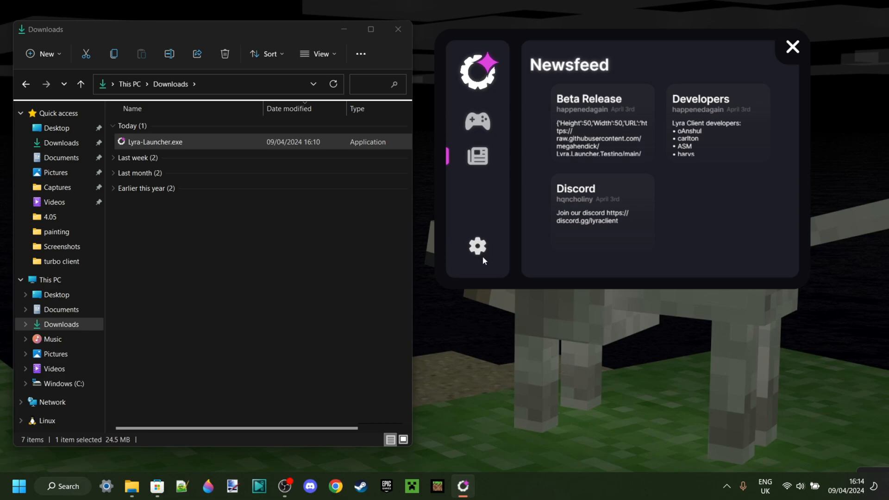
# Step: Review the General, Discord RPC and Appearance settings, then return to the game page
pyautogui.click(477, 246)
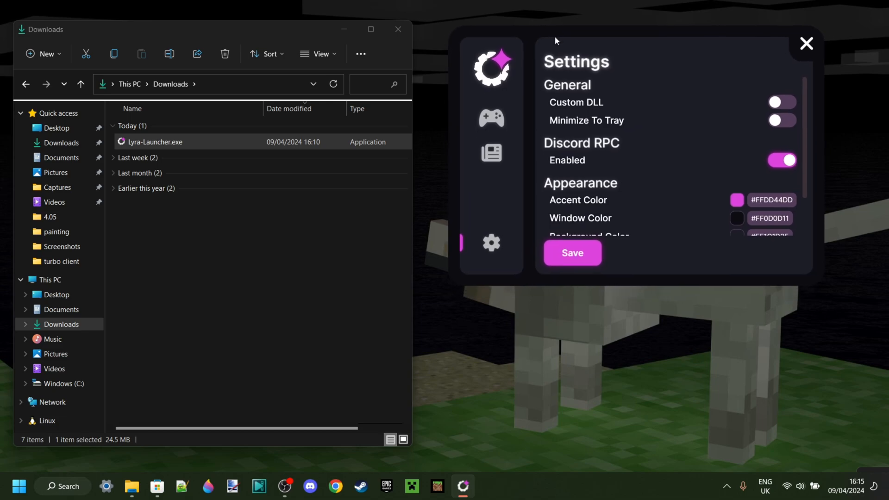
pyautogui.click(782, 102)
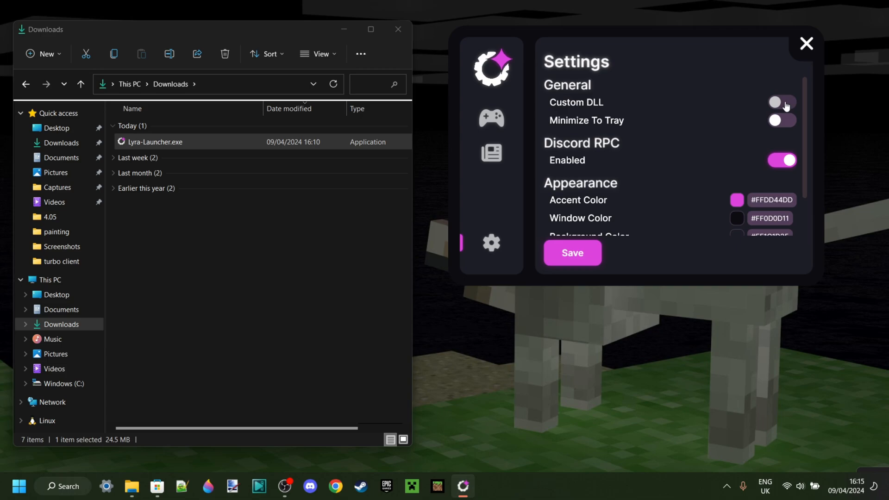
pyautogui.moveTo(735, 96)
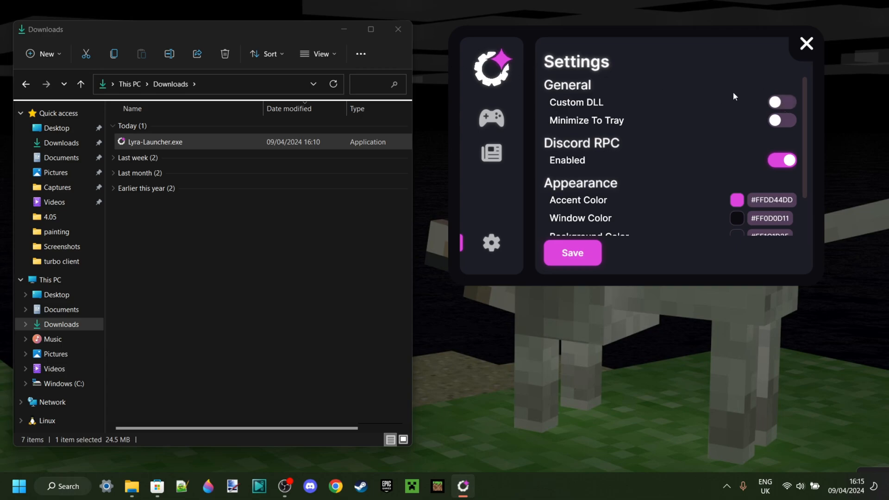
pyautogui.scroll(-3)
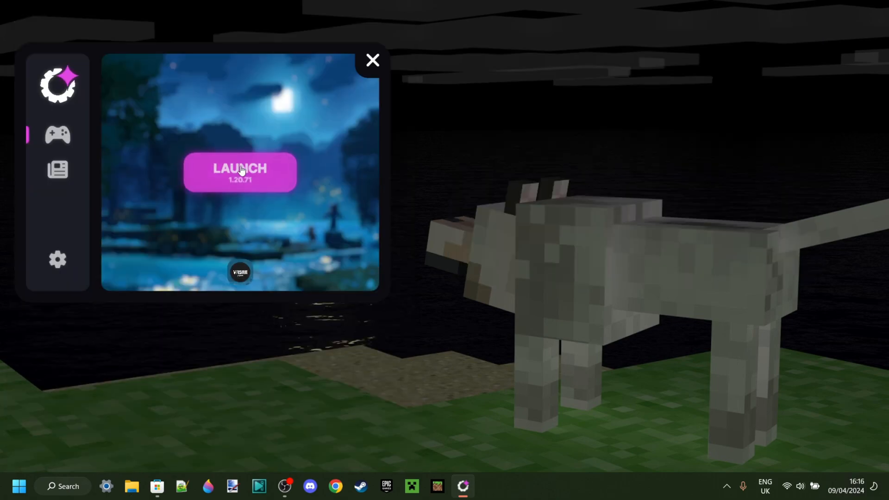
# Step: Launch Minecraft 1.20.71 through Lyra and enter a world from the title screen
pyautogui.click(240, 172)
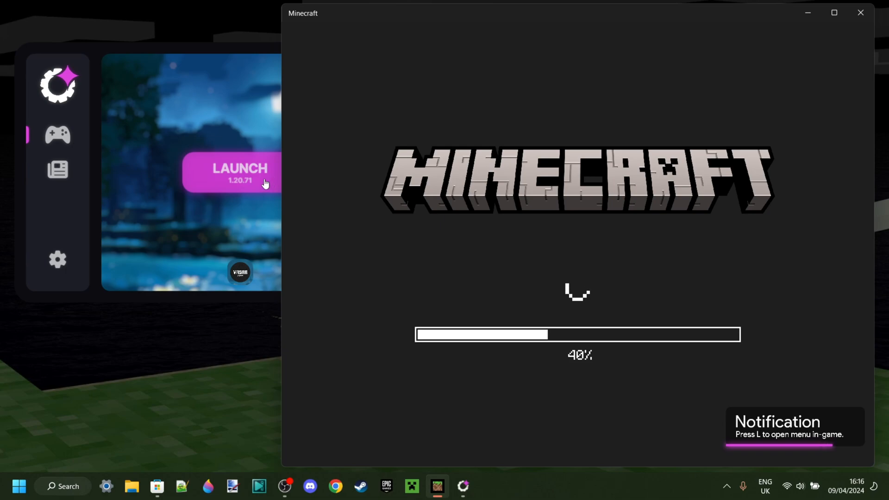
pyautogui.moveTo(865, 453)
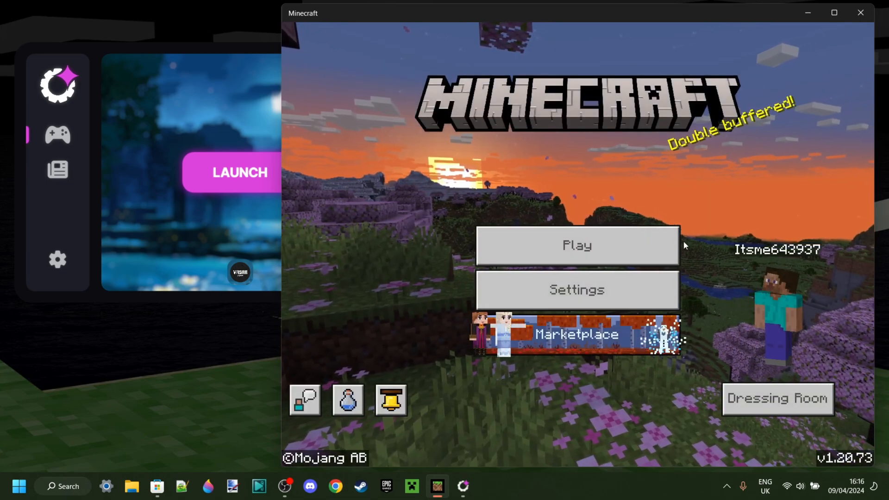
pyautogui.click(577, 246)
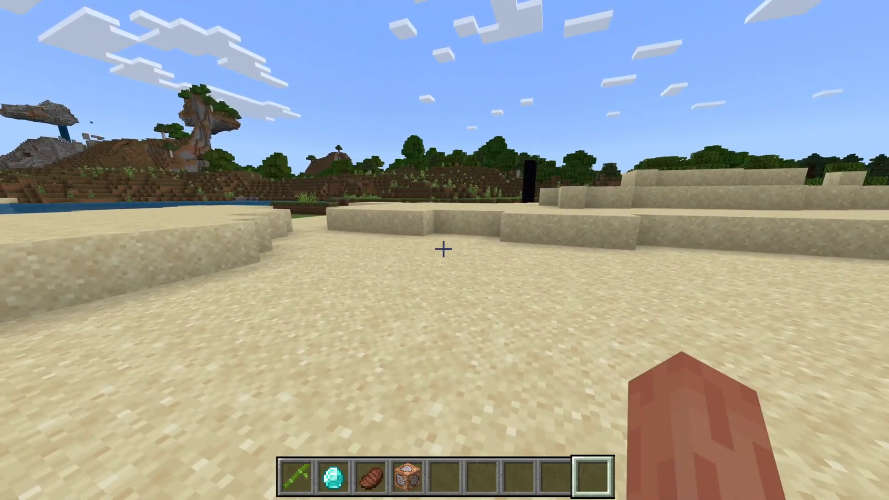
# Step: Open the Modules menu with E, browse the module grid, and expand the search field
pyautogui.press('e')
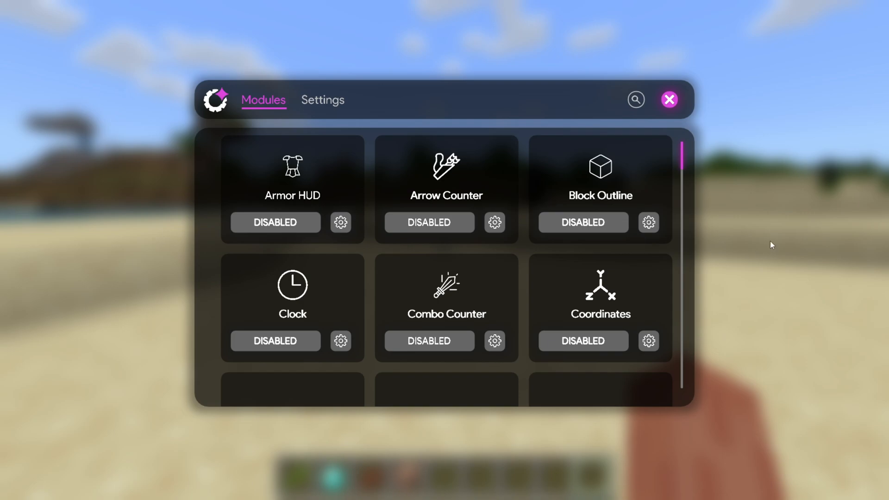
pyautogui.moveTo(473, 156)
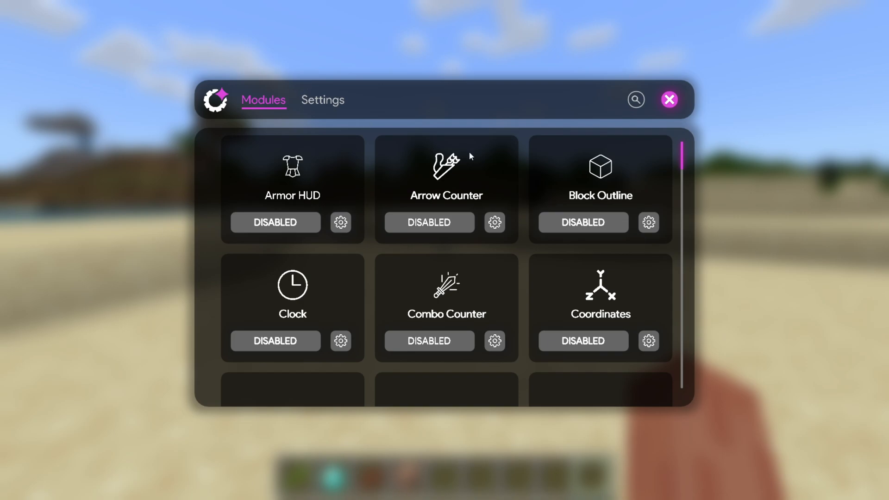
pyautogui.scroll(-3)
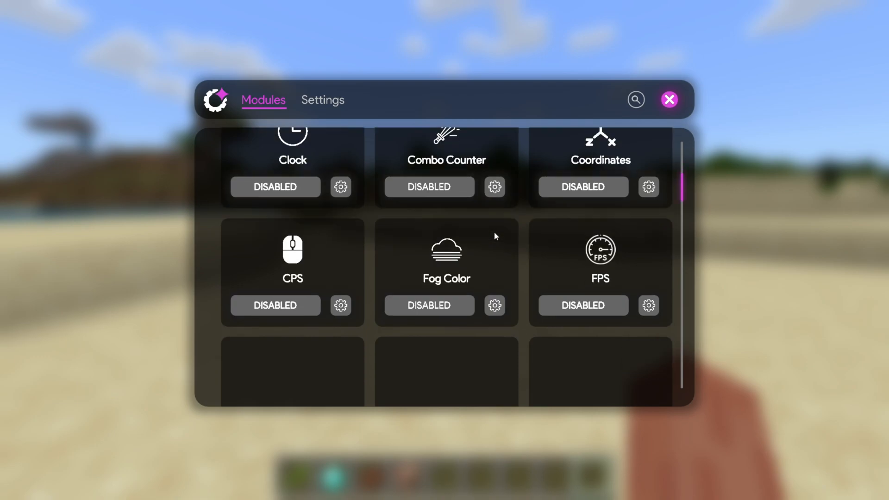
pyautogui.scroll(-3)
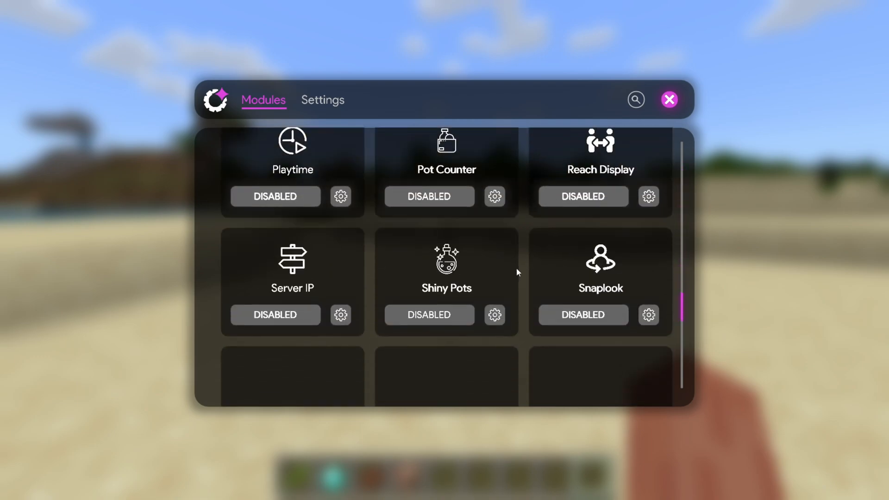
pyautogui.scroll(-3)
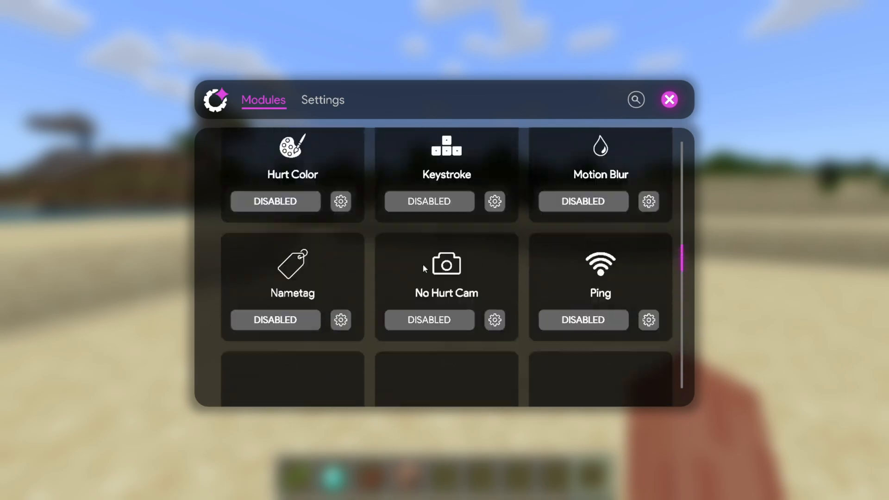
pyautogui.click(636, 100)
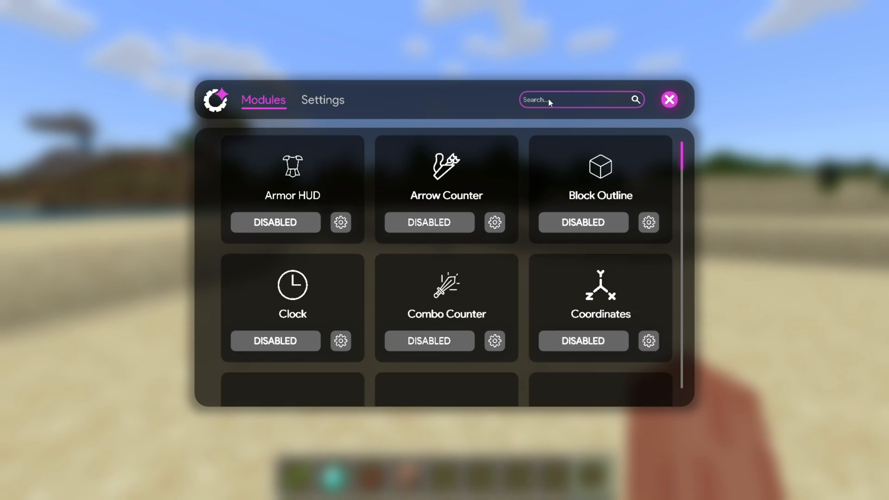
pyautogui.click(323, 100)
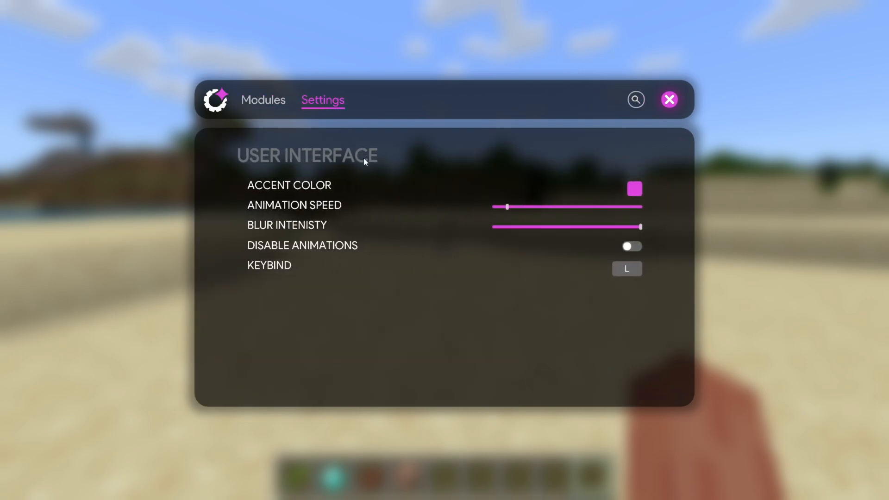
pyautogui.moveTo(393, 256)
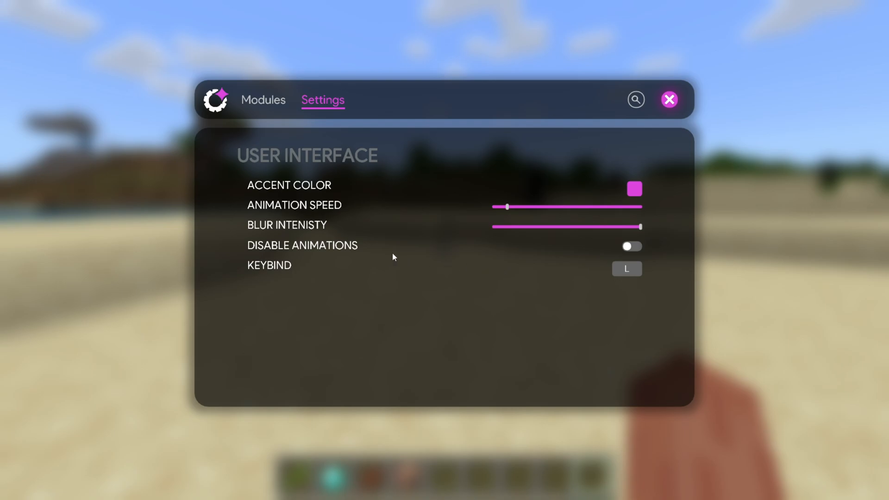
pyautogui.moveTo(315, 250)
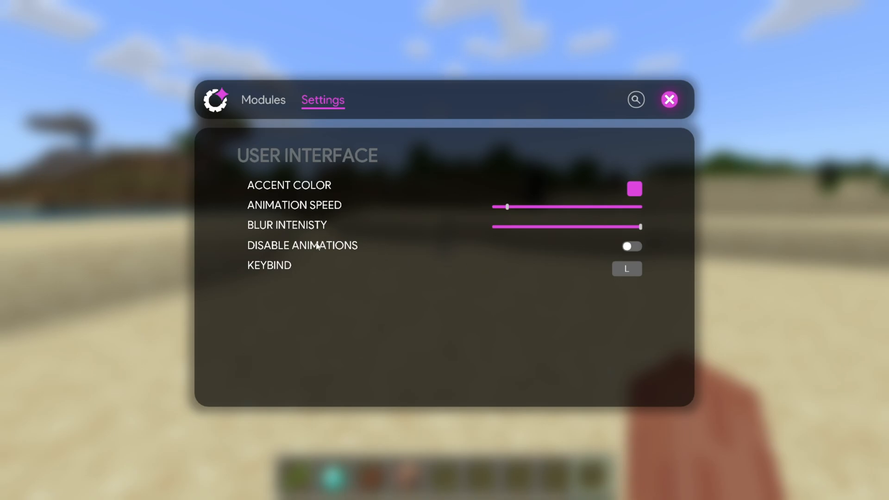
pyautogui.moveTo(465, 295)
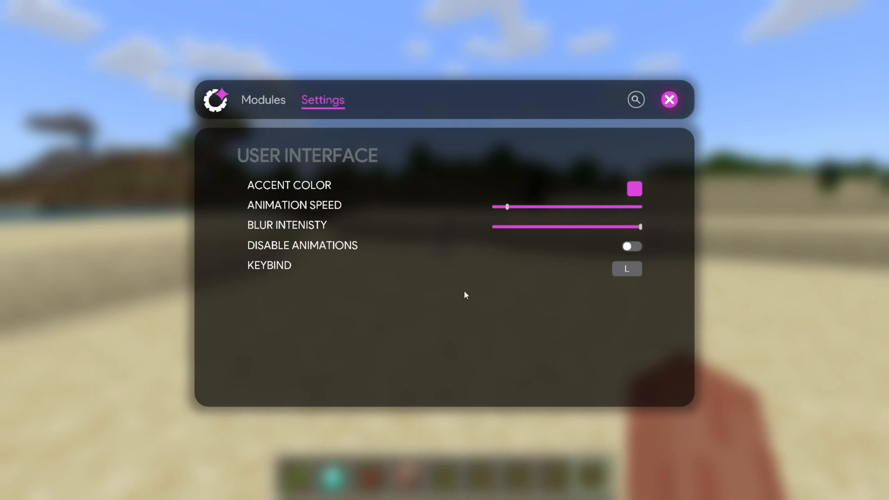
pyautogui.click(627, 269)
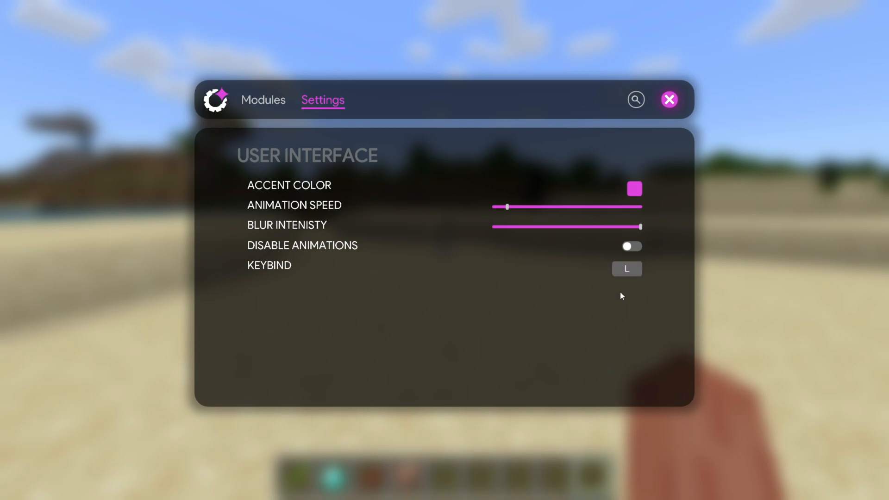
pyautogui.click(264, 100)
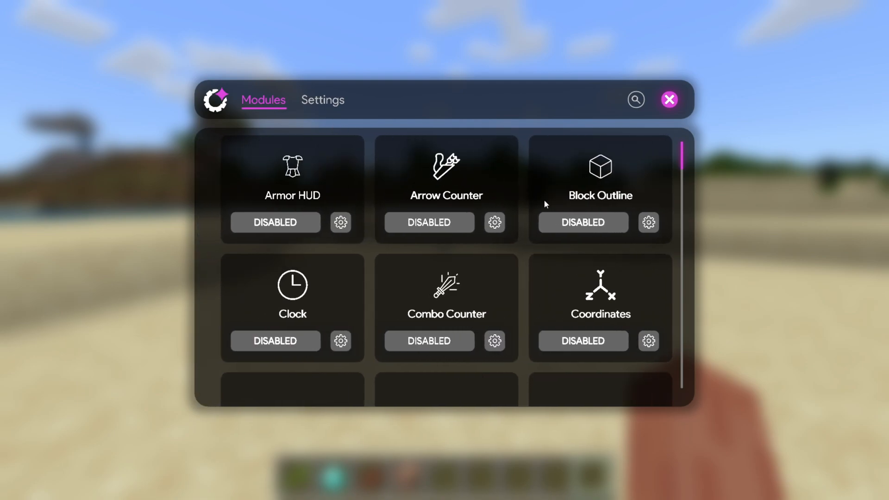
# Step: Enable the CPS module, showing a 0 | 0 counter at top-left
pyautogui.scroll(-3)
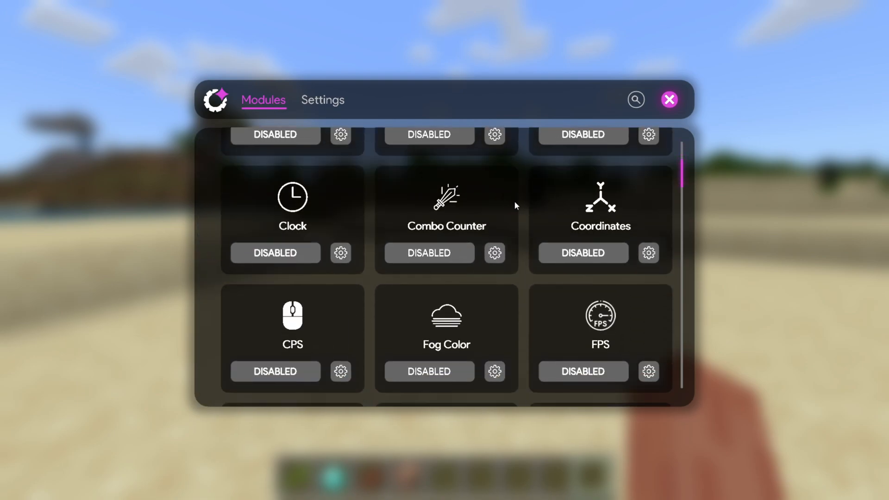
pyautogui.scroll(3)
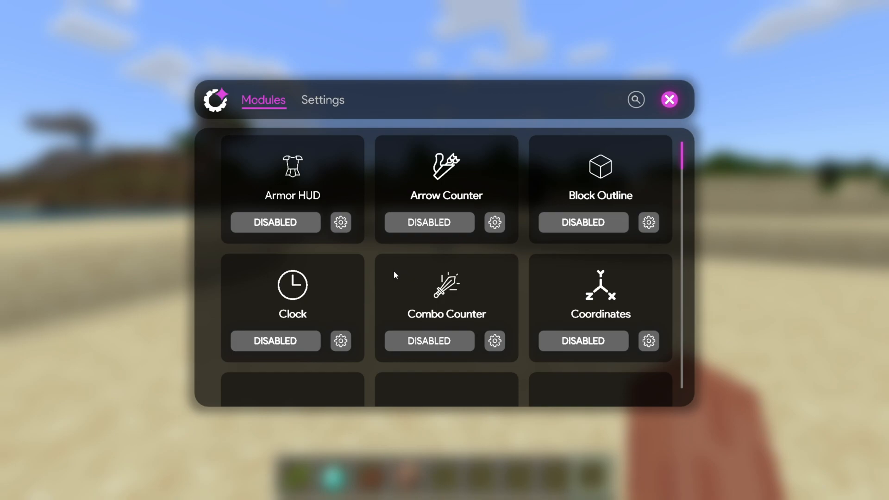
pyautogui.scroll(-3)
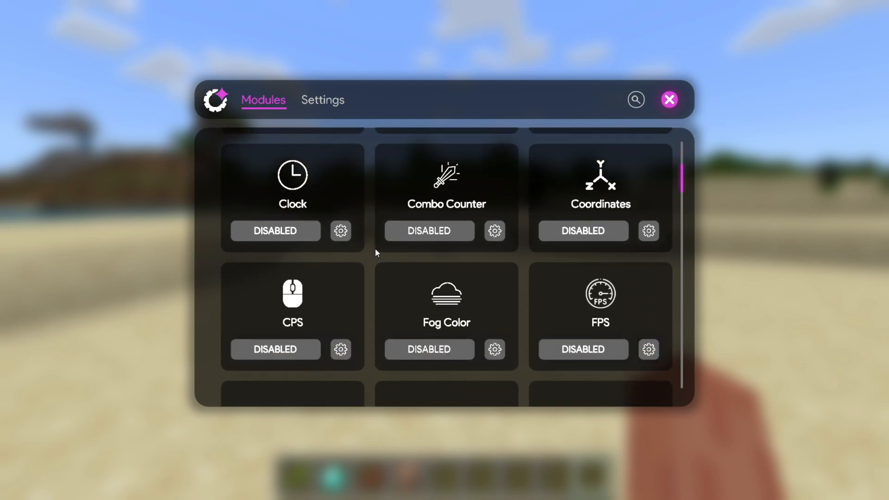
pyautogui.click(275, 349)
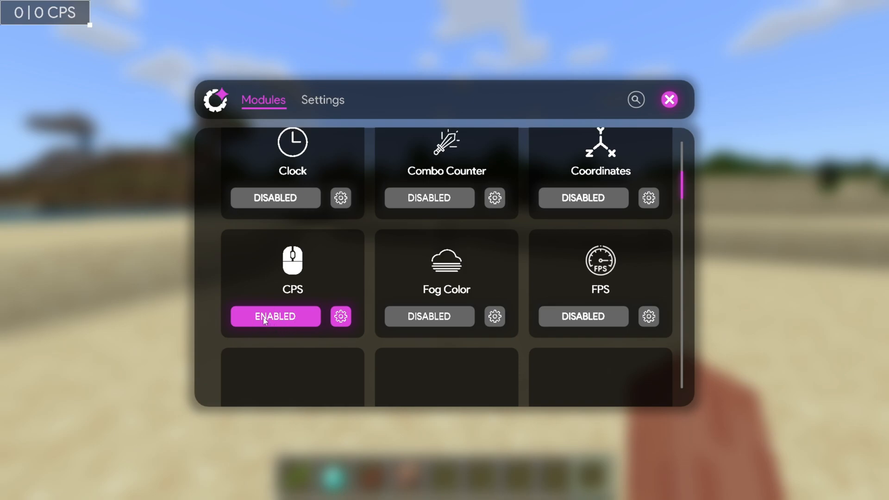
# Step: Disable CPS, view its color and scale settings, and return to the module list
pyautogui.click(274, 316)
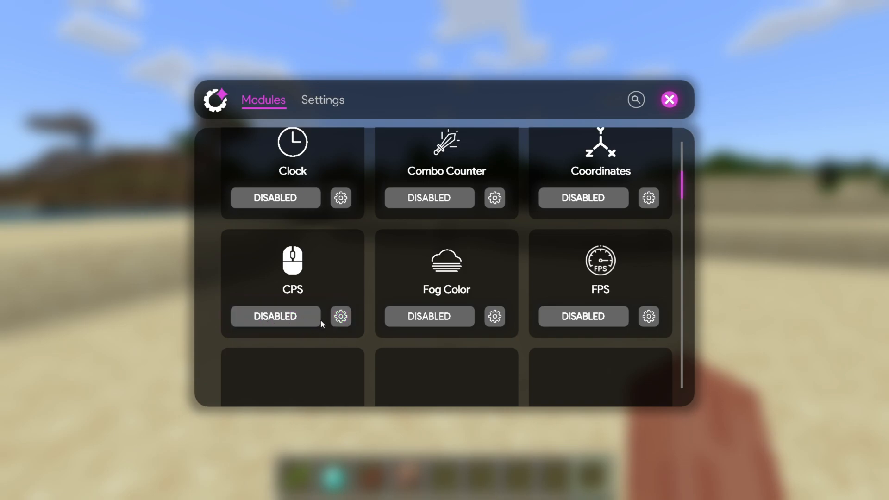
pyautogui.click(322, 100)
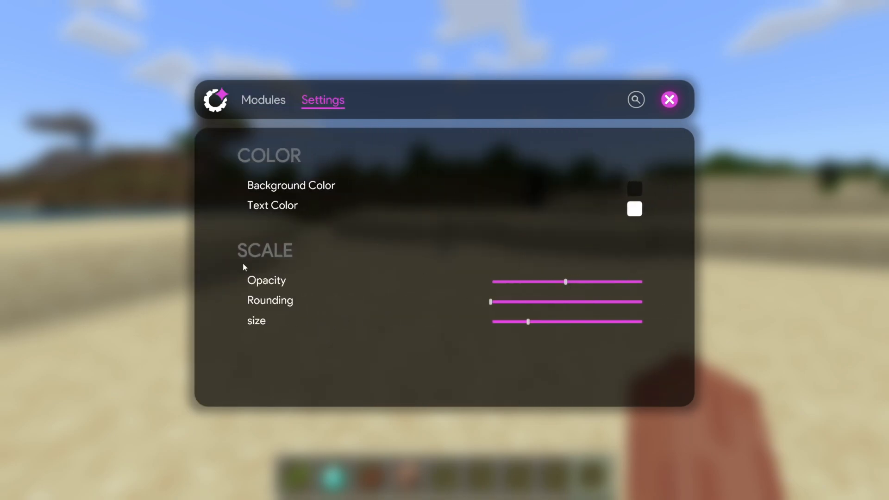
pyautogui.moveTo(418, 223)
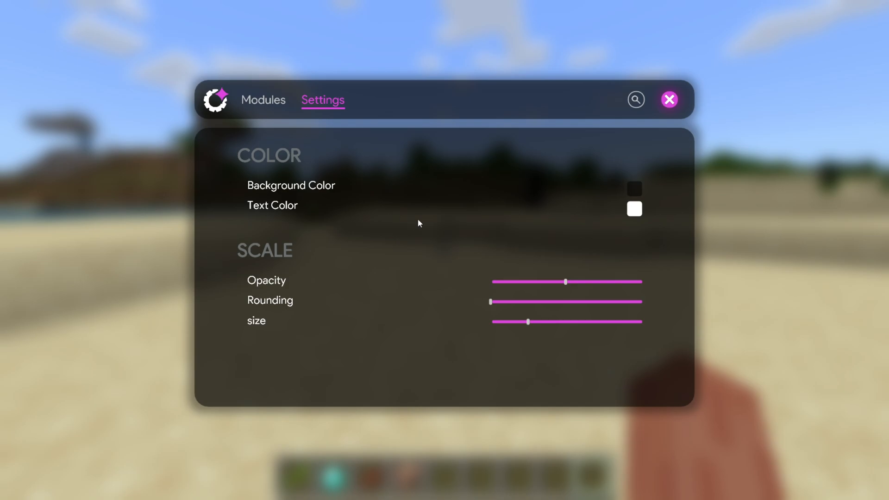
pyautogui.moveTo(419, 221)
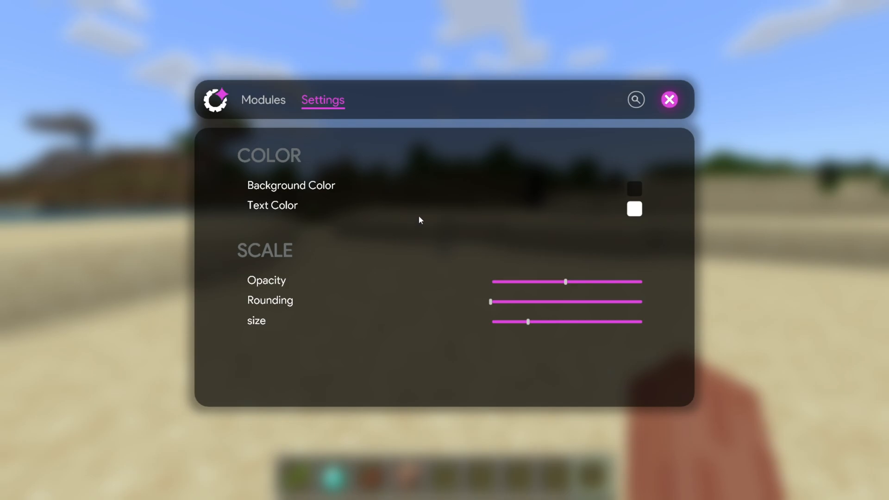
pyautogui.click(263, 100)
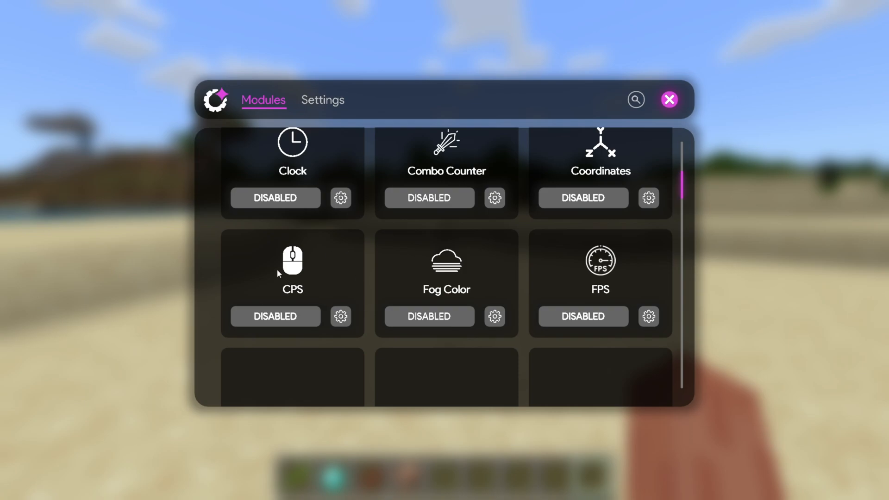
pyautogui.moveTo(283, 278)
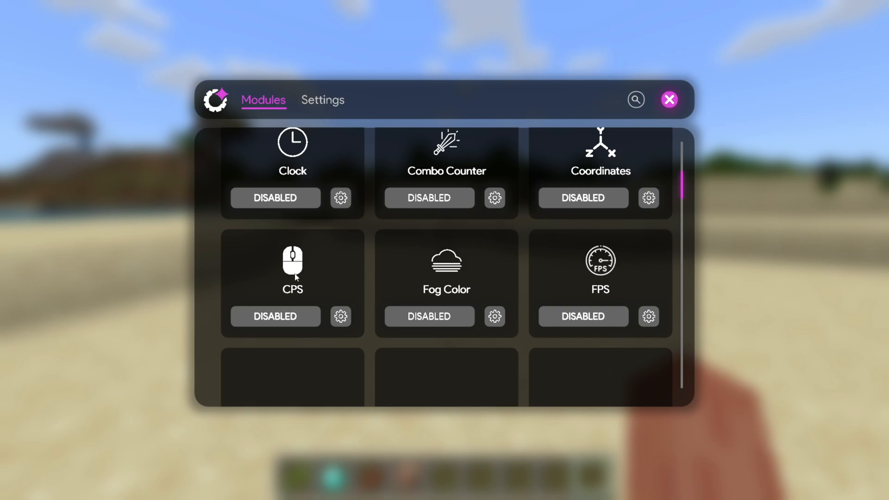
pyautogui.scroll(-3)
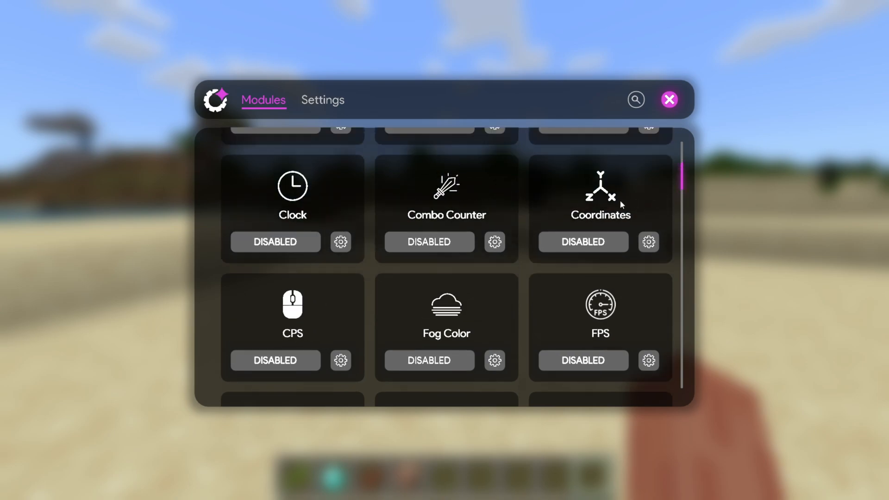
pyautogui.moveTo(437, 247)
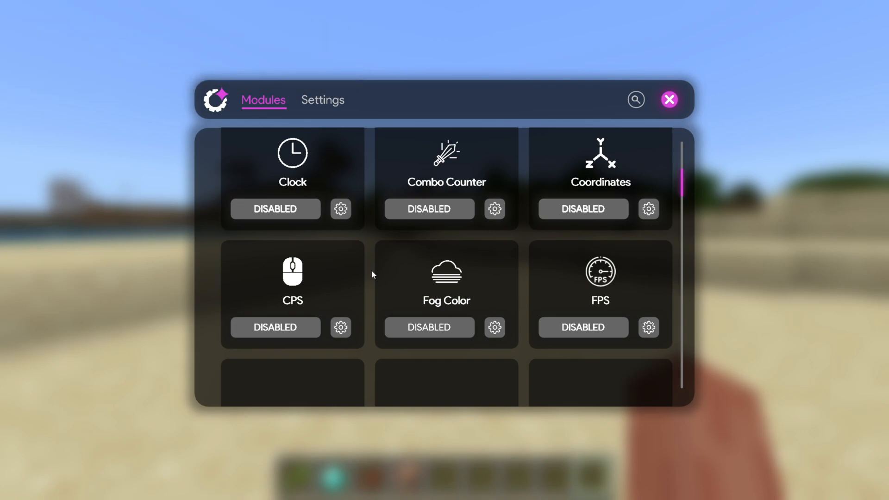
pyautogui.moveTo(368, 286)
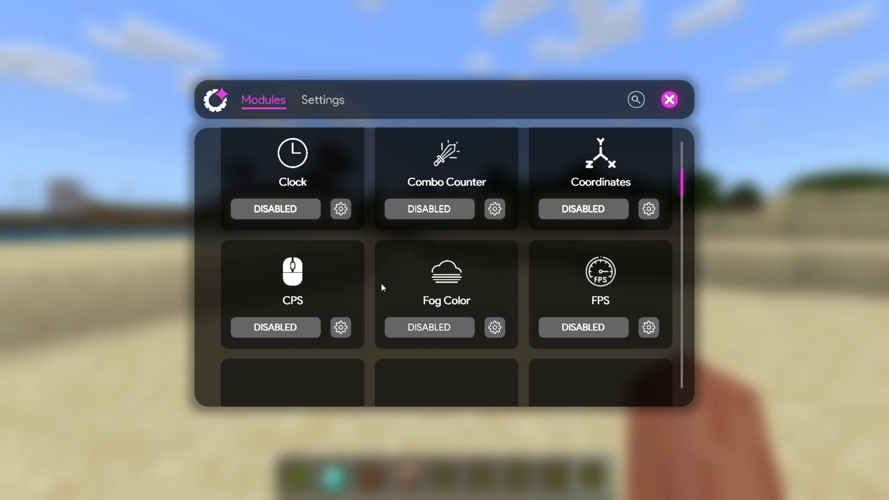
# Step: Re-enable CPS and drag its counter from the top-left corner to the left middle
pyautogui.click(429, 209)
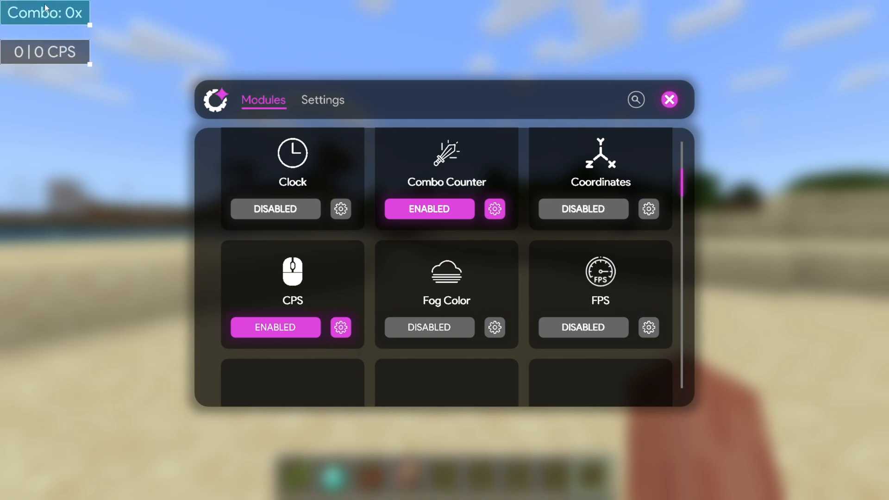
pyautogui.moveTo(91, 66)
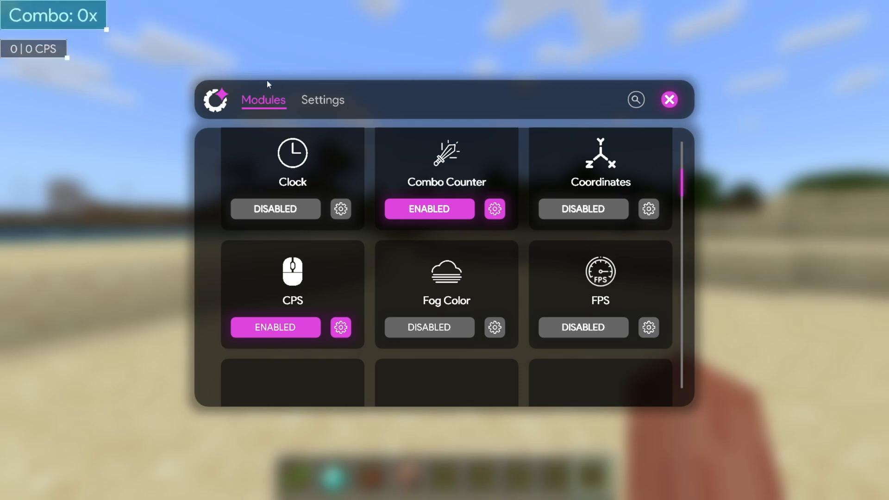
pyautogui.moveTo(36, 51)
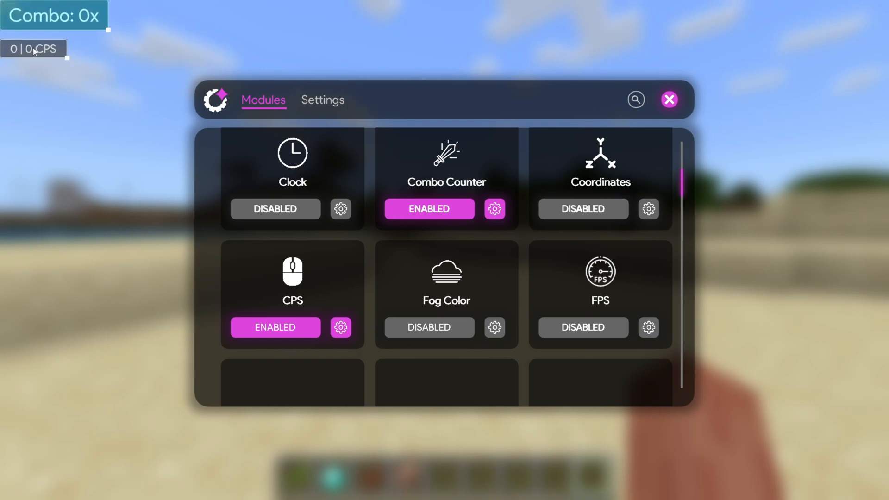
pyautogui.moveTo(33, 49); pyautogui.dragTo(484, 15)
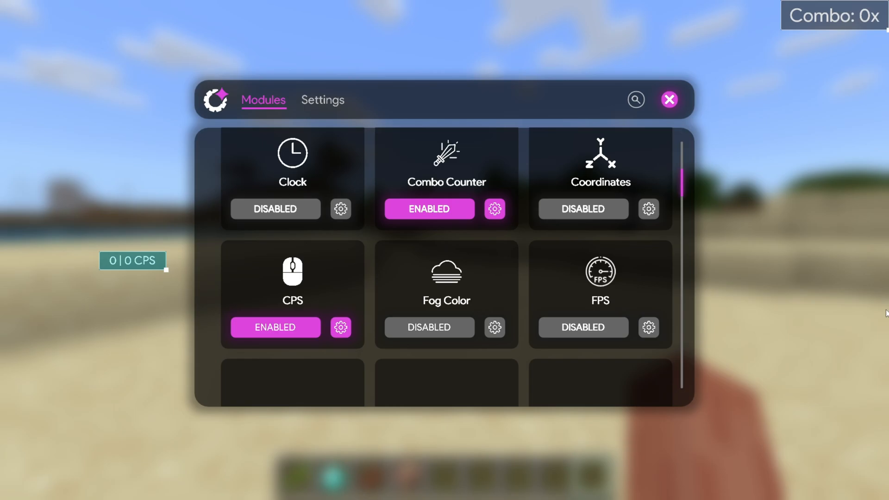
# Step: Hit the cow repeatedly to test the CPS and Combo Counter readouts
pyautogui.click(669, 99)
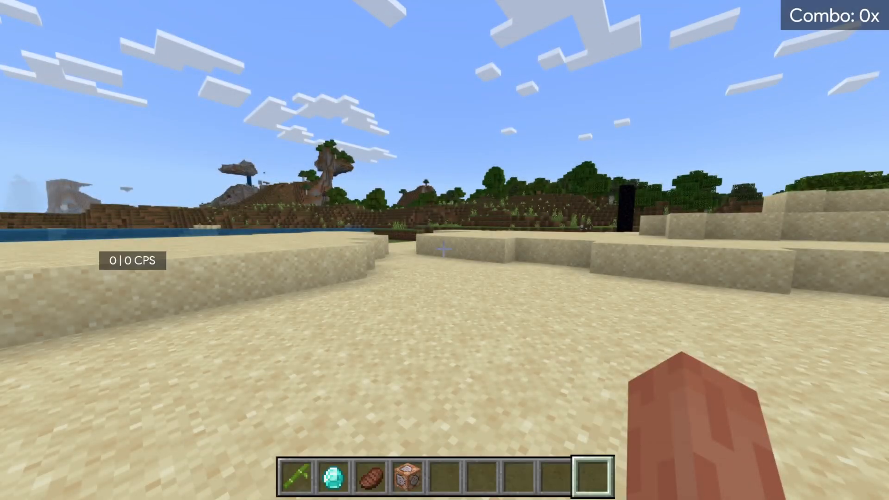
pyautogui.moveTo(442, 249)
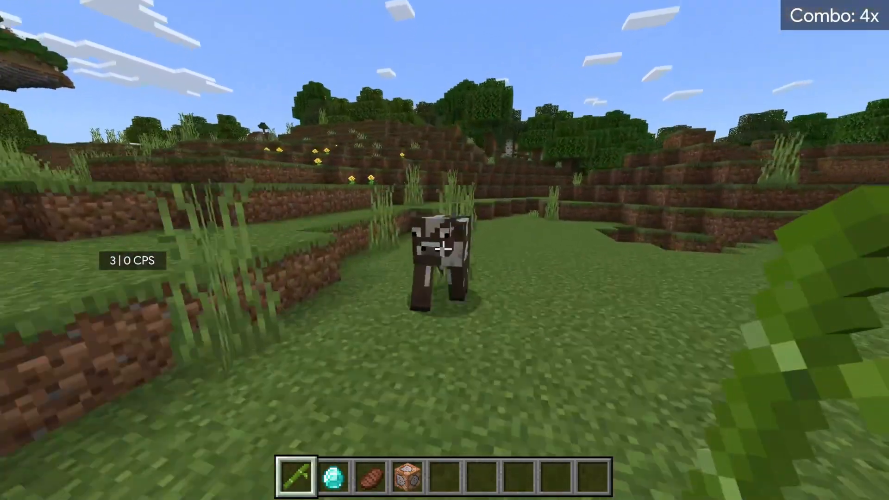
pyautogui.click(441, 249)
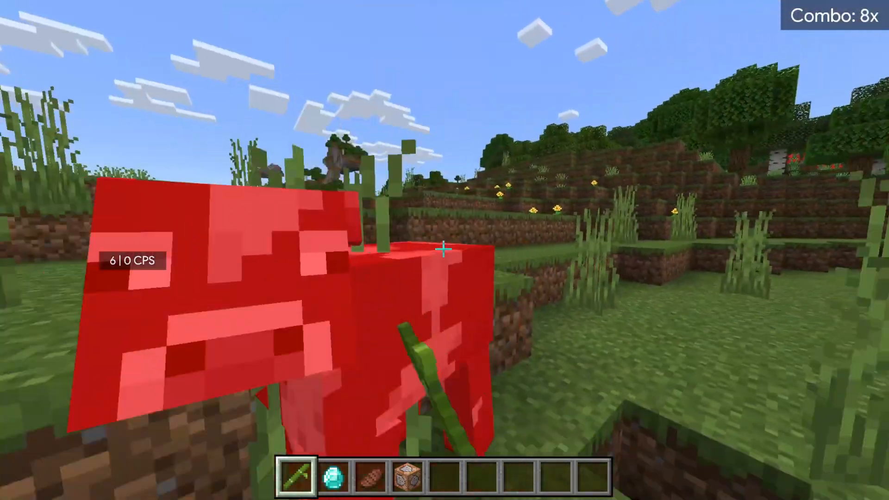
pyautogui.click(443, 250)
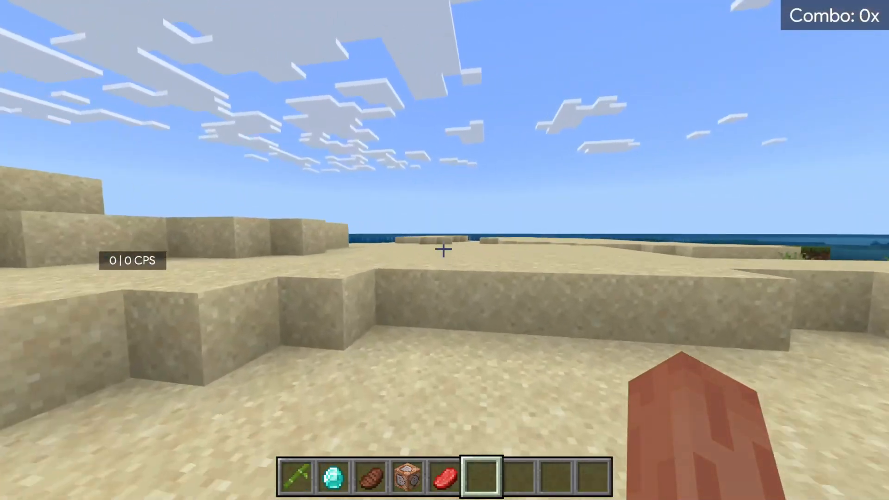
pyautogui.moveTo(441, 251)
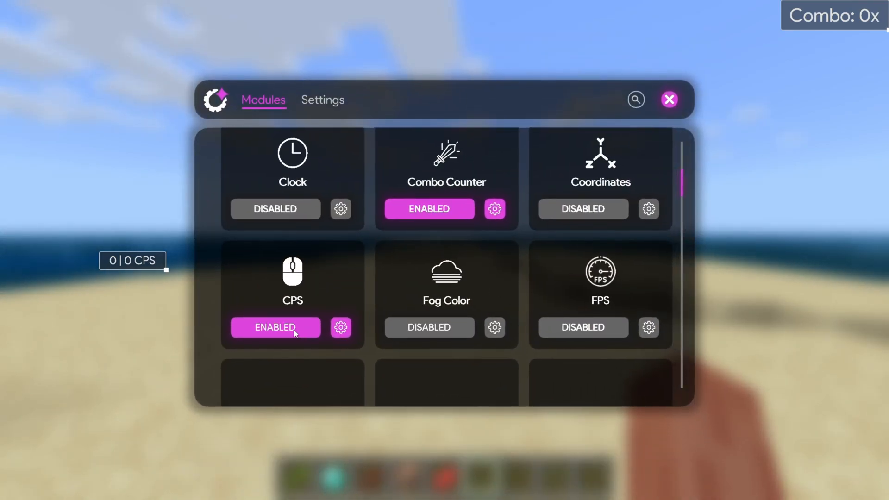
# Step: Disable the CPS counter module and scroll the modules list down to Zoom
pyautogui.click(275, 328)
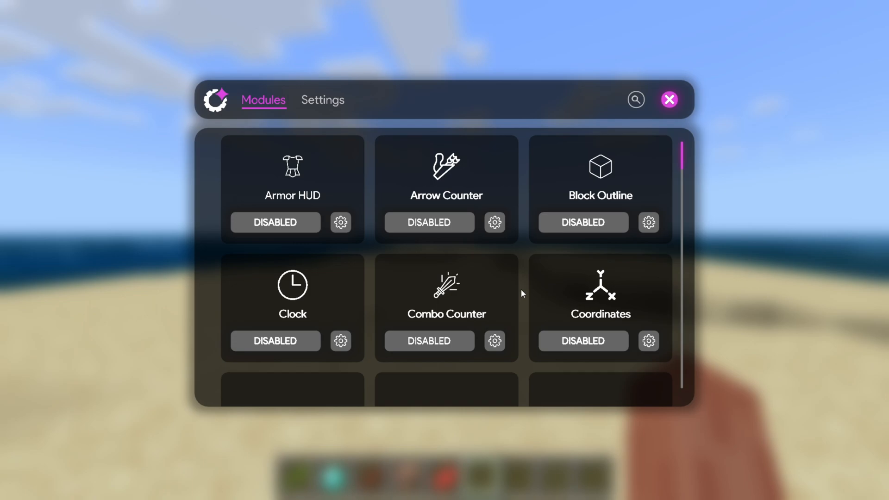
pyautogui.moveTo(470, 262)
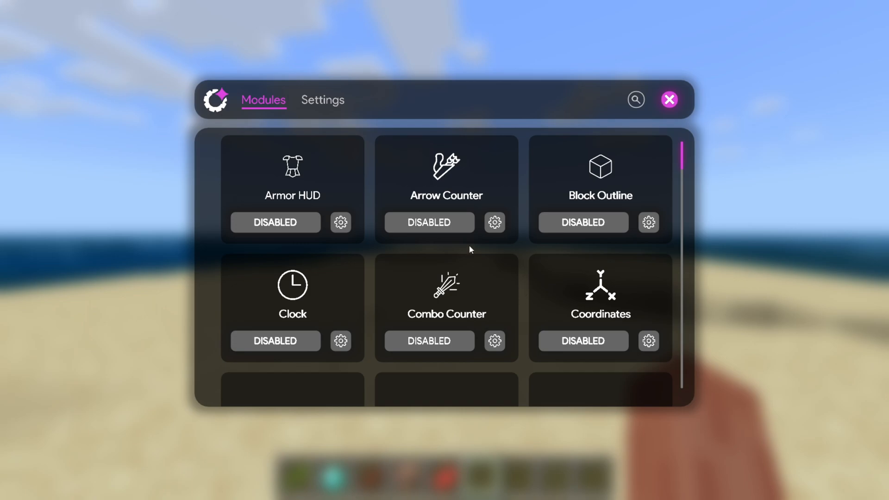
pyautogui.scroll(-3)
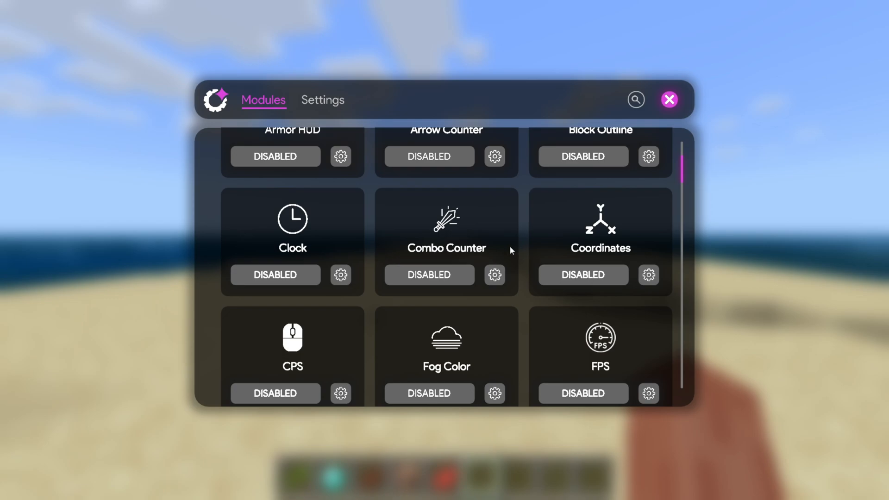
pyautogui.scroll(-3)
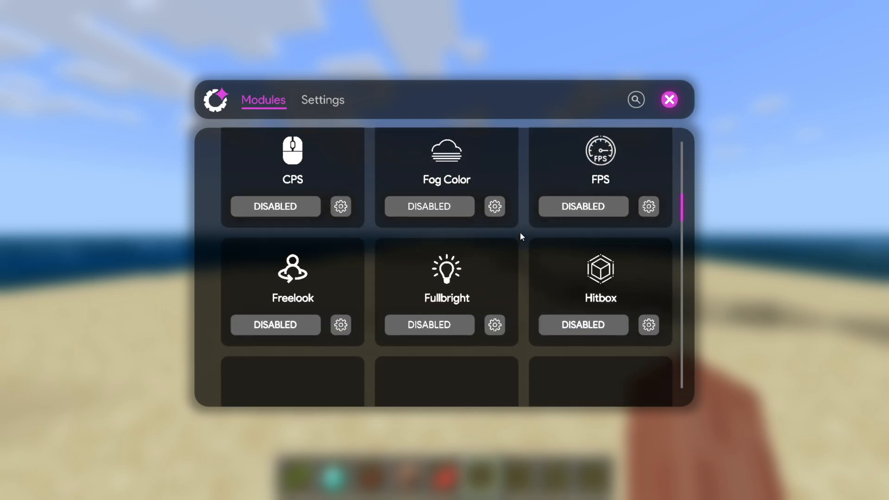
pyautogui.scroll(-3)
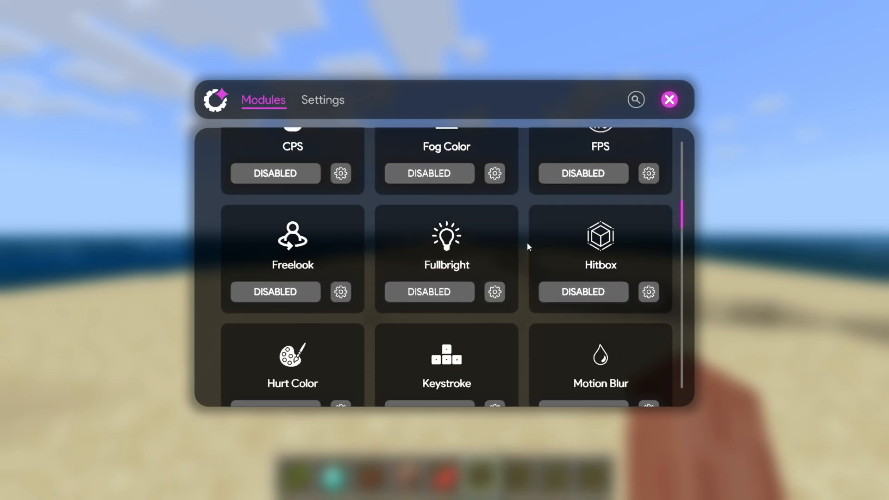
pyautogui.scroll(-3)
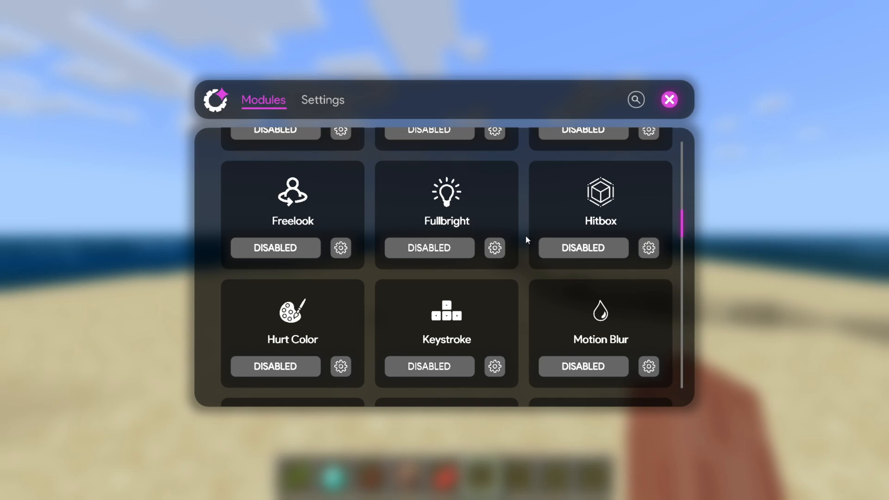
pyautogui.moveTo(156, 159)
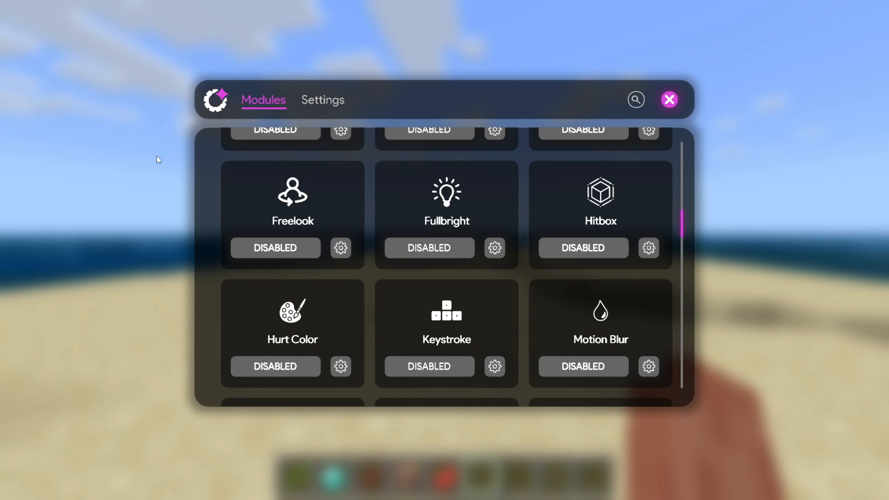
pyautogui.moveTo(91, 118)
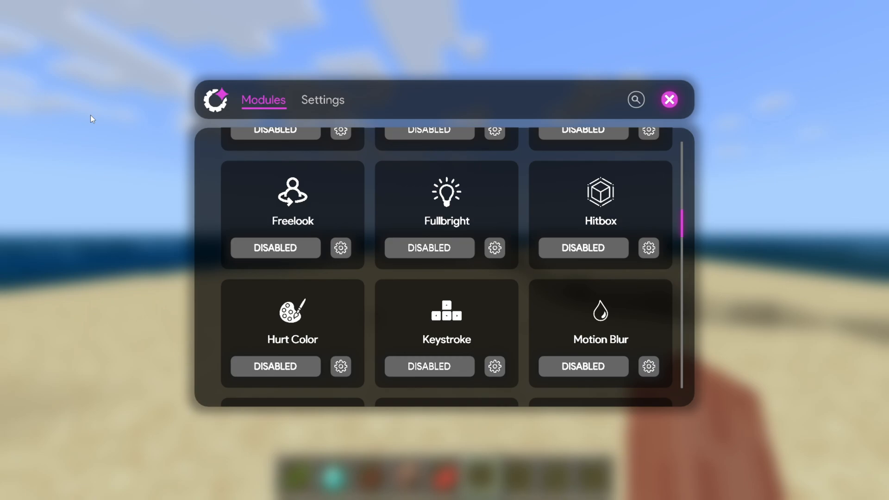
pyautogui.moveTo(462, 230)
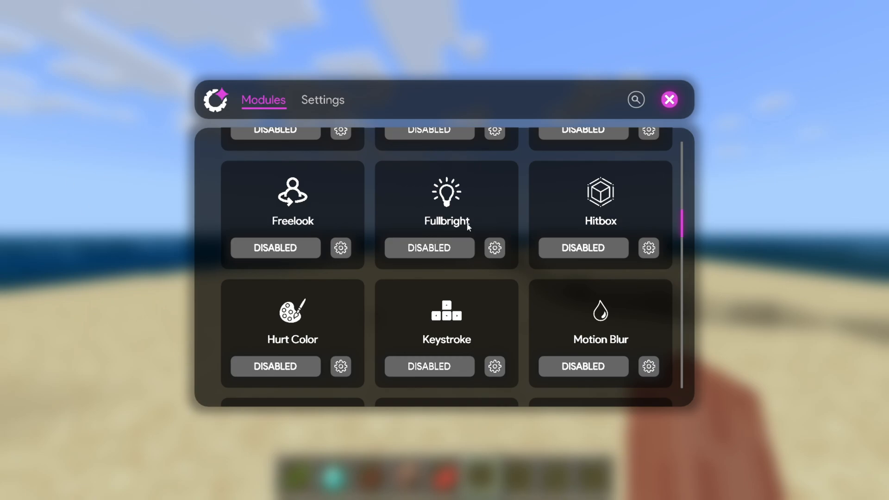
pyautogui.moveTo(442, 221)
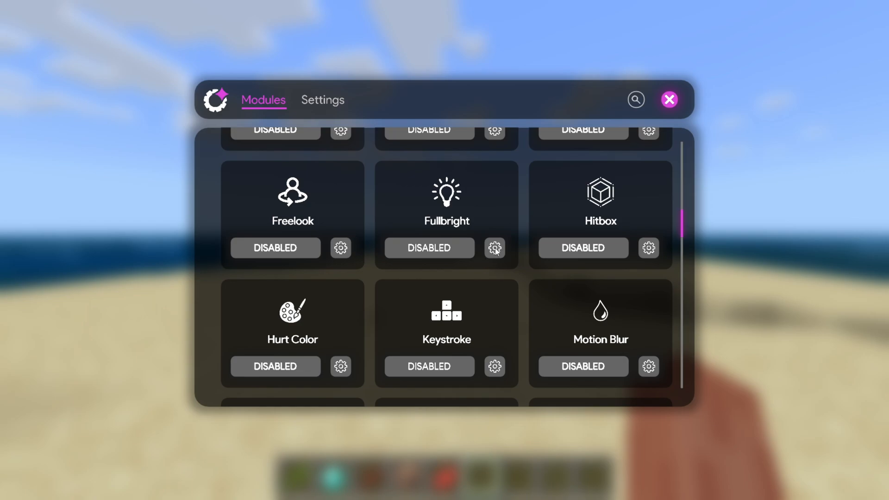
pyautogui.moveTo(514, 207)
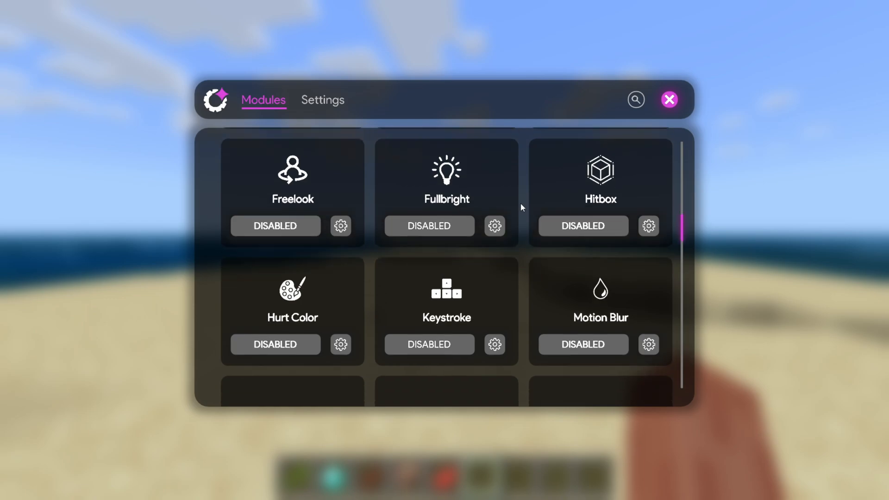
pyautogui.scroll(-3)
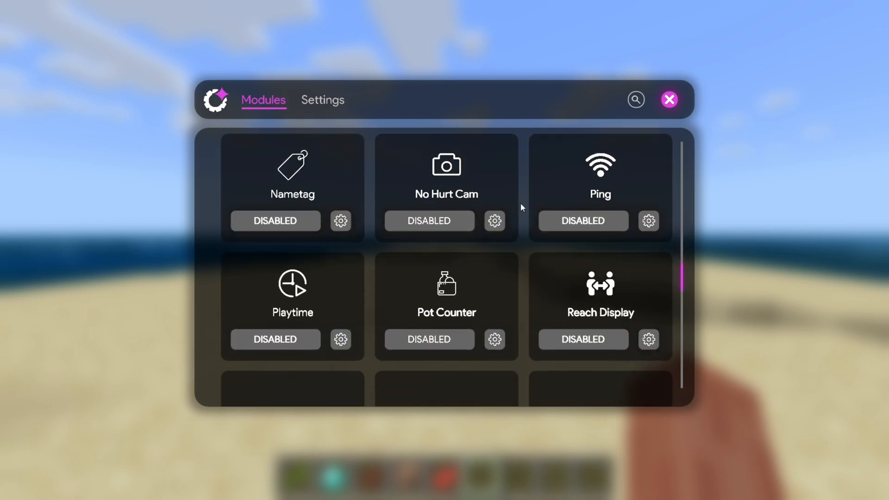
pyautogui.scroll(-3)
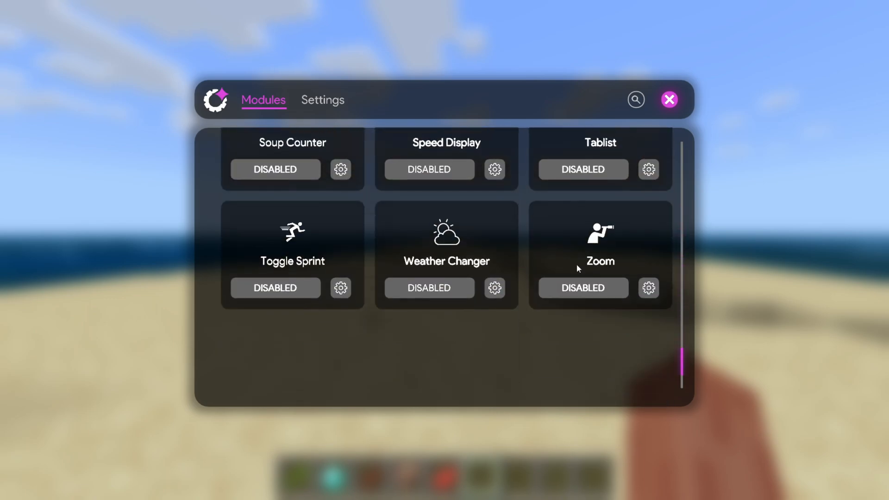
pyautogui.moveTo(603, 273)
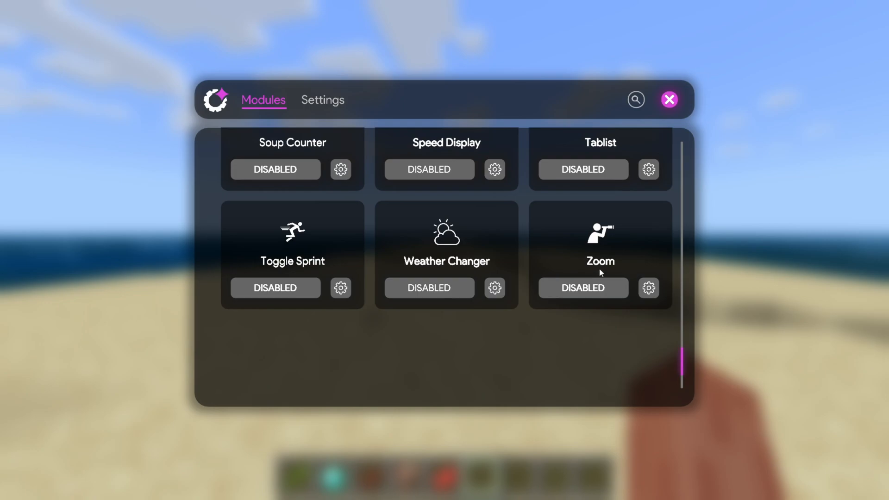
# Step: Enable Zoom, bind it to the B key, and close the menu
pyautogui.click(582, 287)
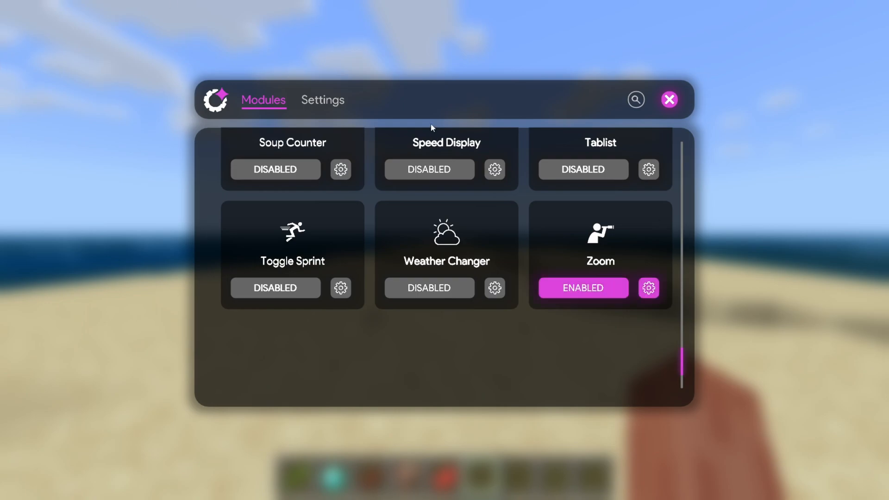
pyautogui.moveTo(621, 273)
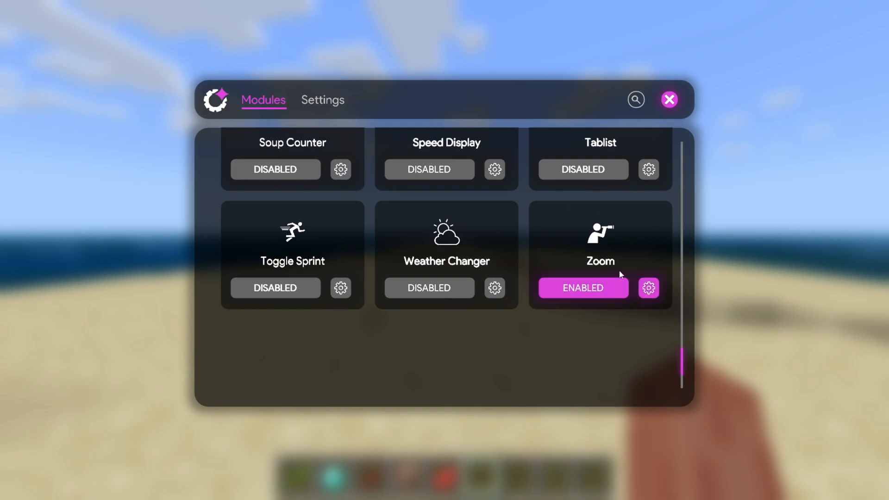
pyautogui.click(322, 100)
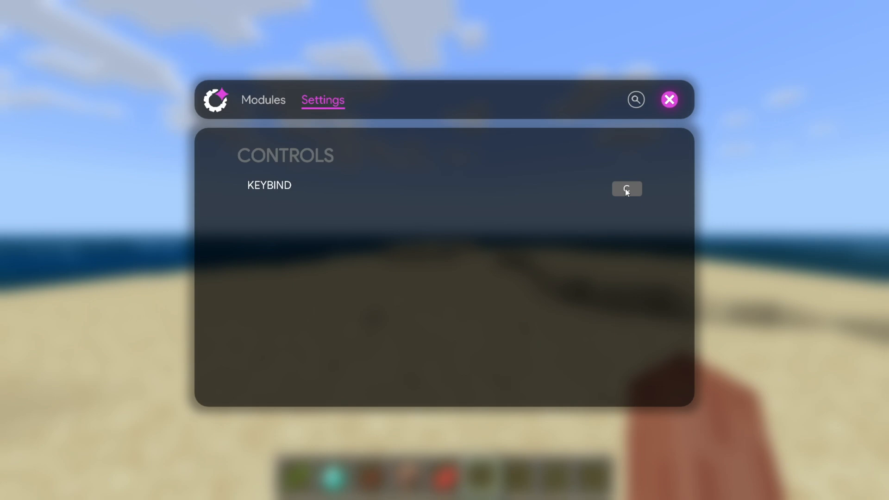
pyautogui.click(627, 188)
pyautogui.write('B')
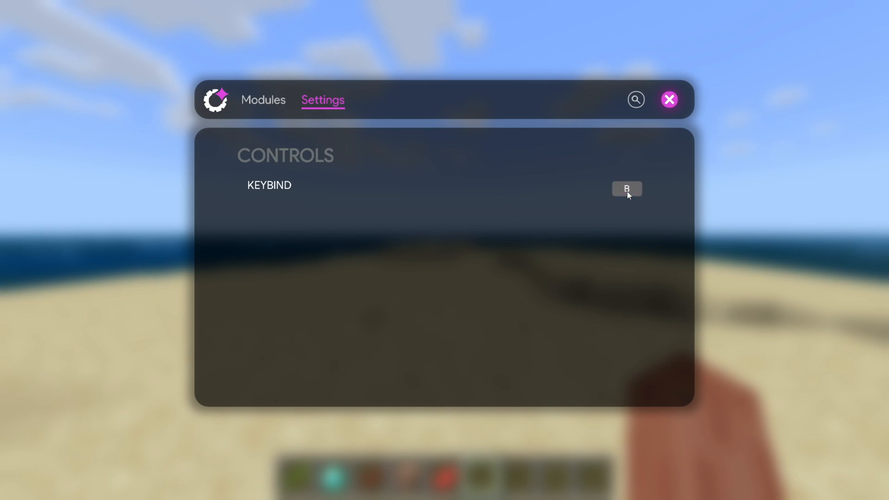
pyautogui.click(627, 189)
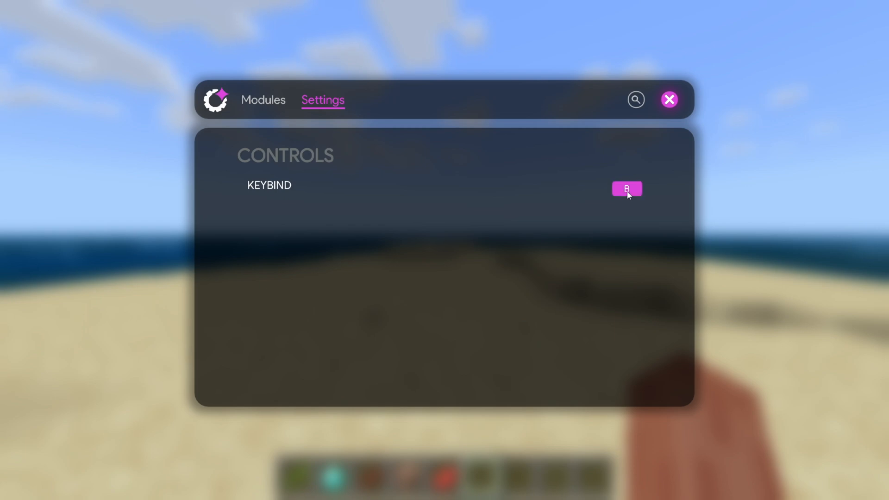
pyautogui.click(669, 99)
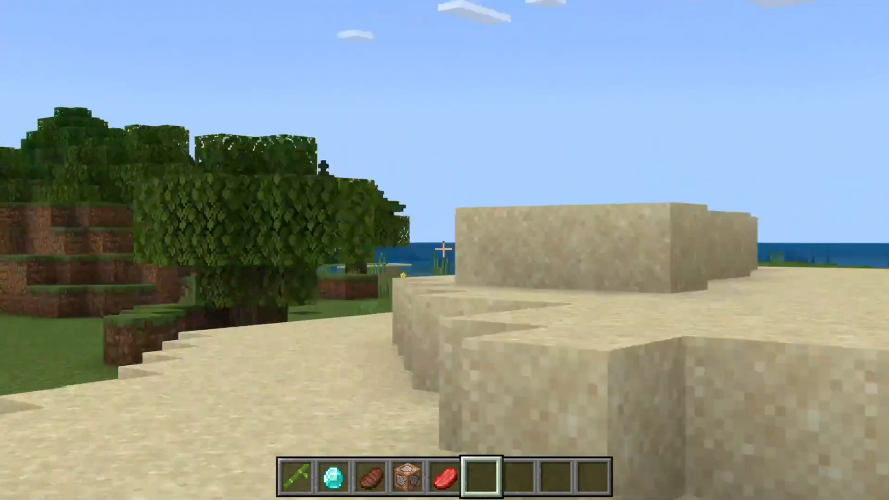
pyautogui.moveTo(443, 258)
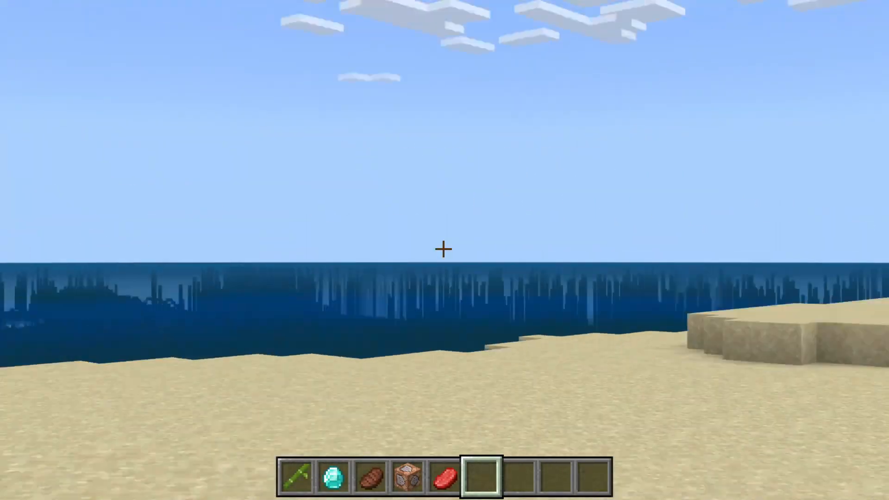